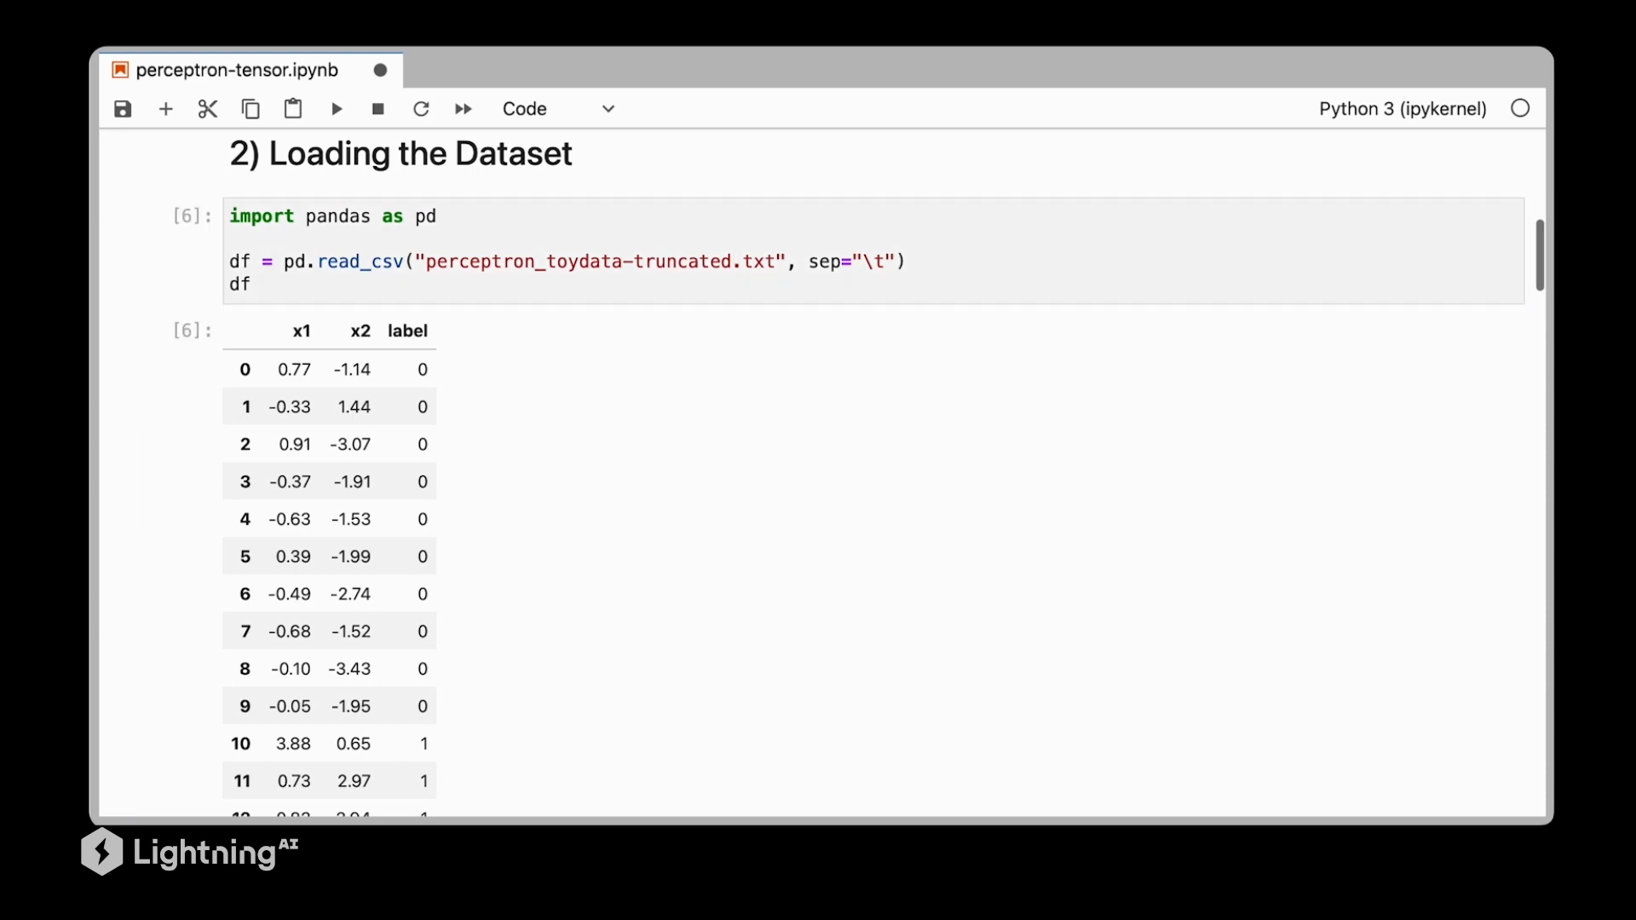
Re-run the from_numpy tensor conversion cells and bring the class scatter plot into view
scroll(down, 3)
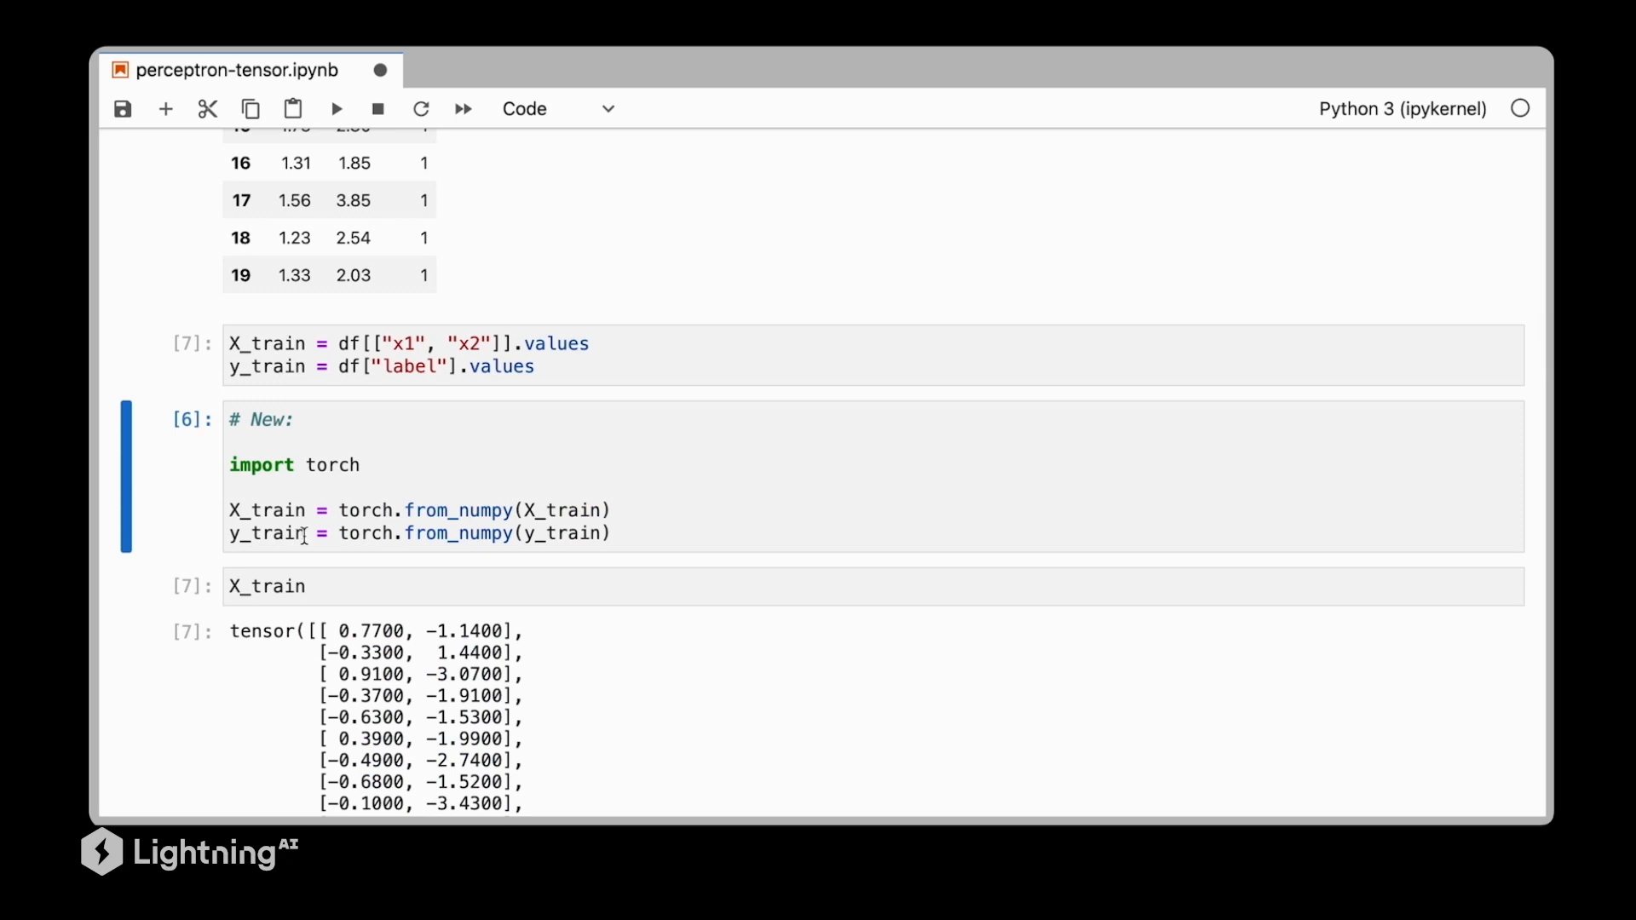
double_click(463, 509)
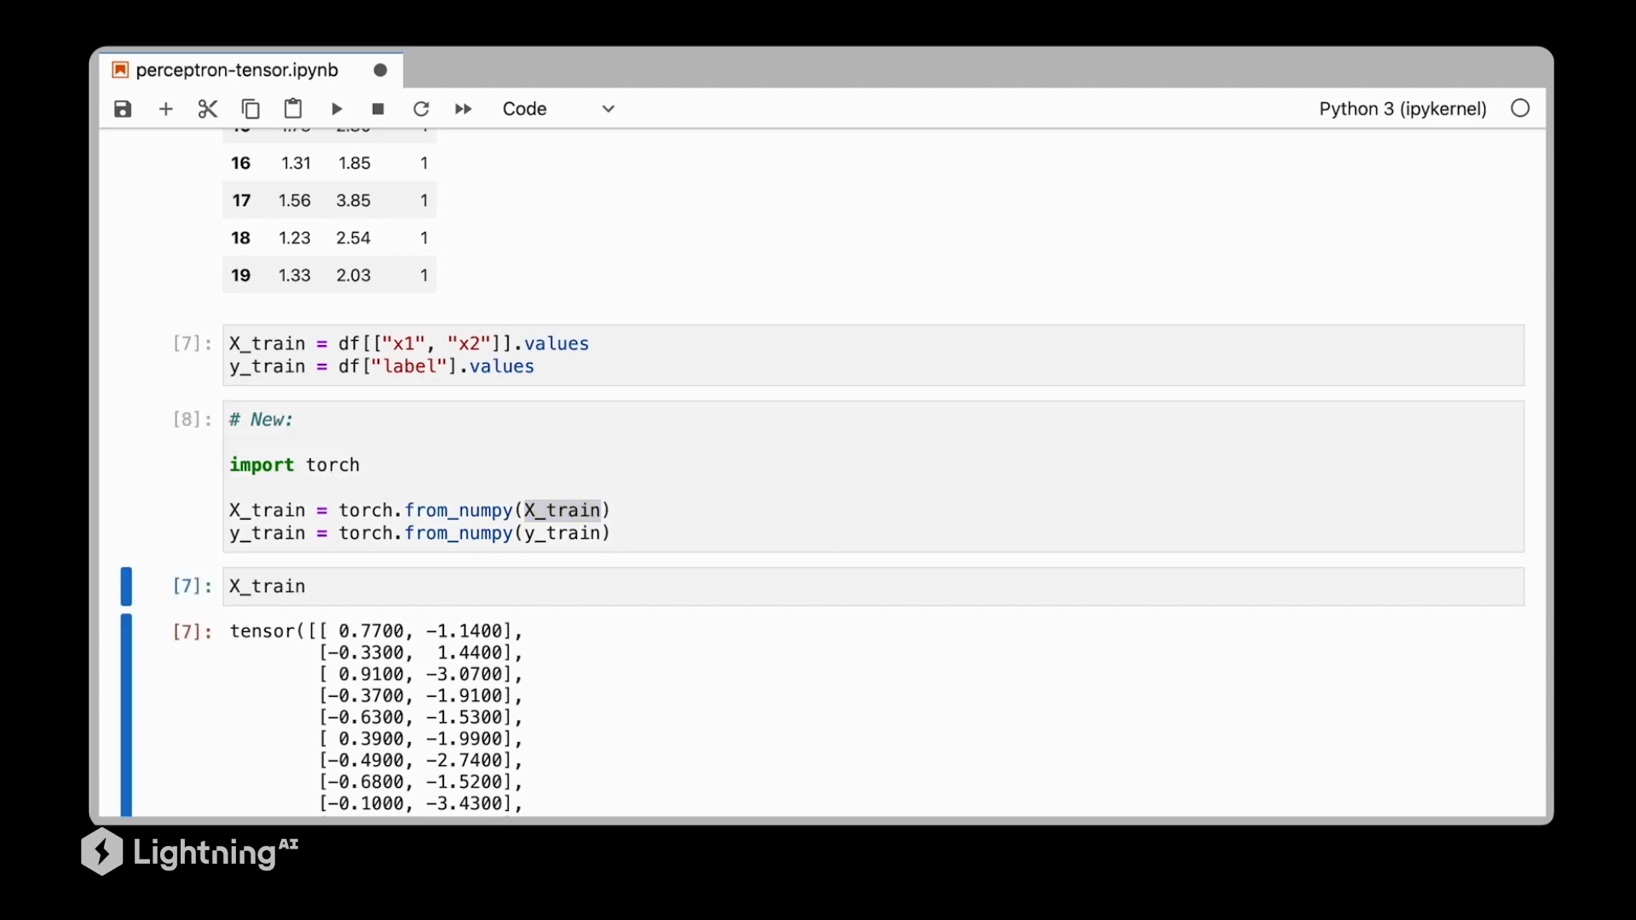
scroll(down, 3)
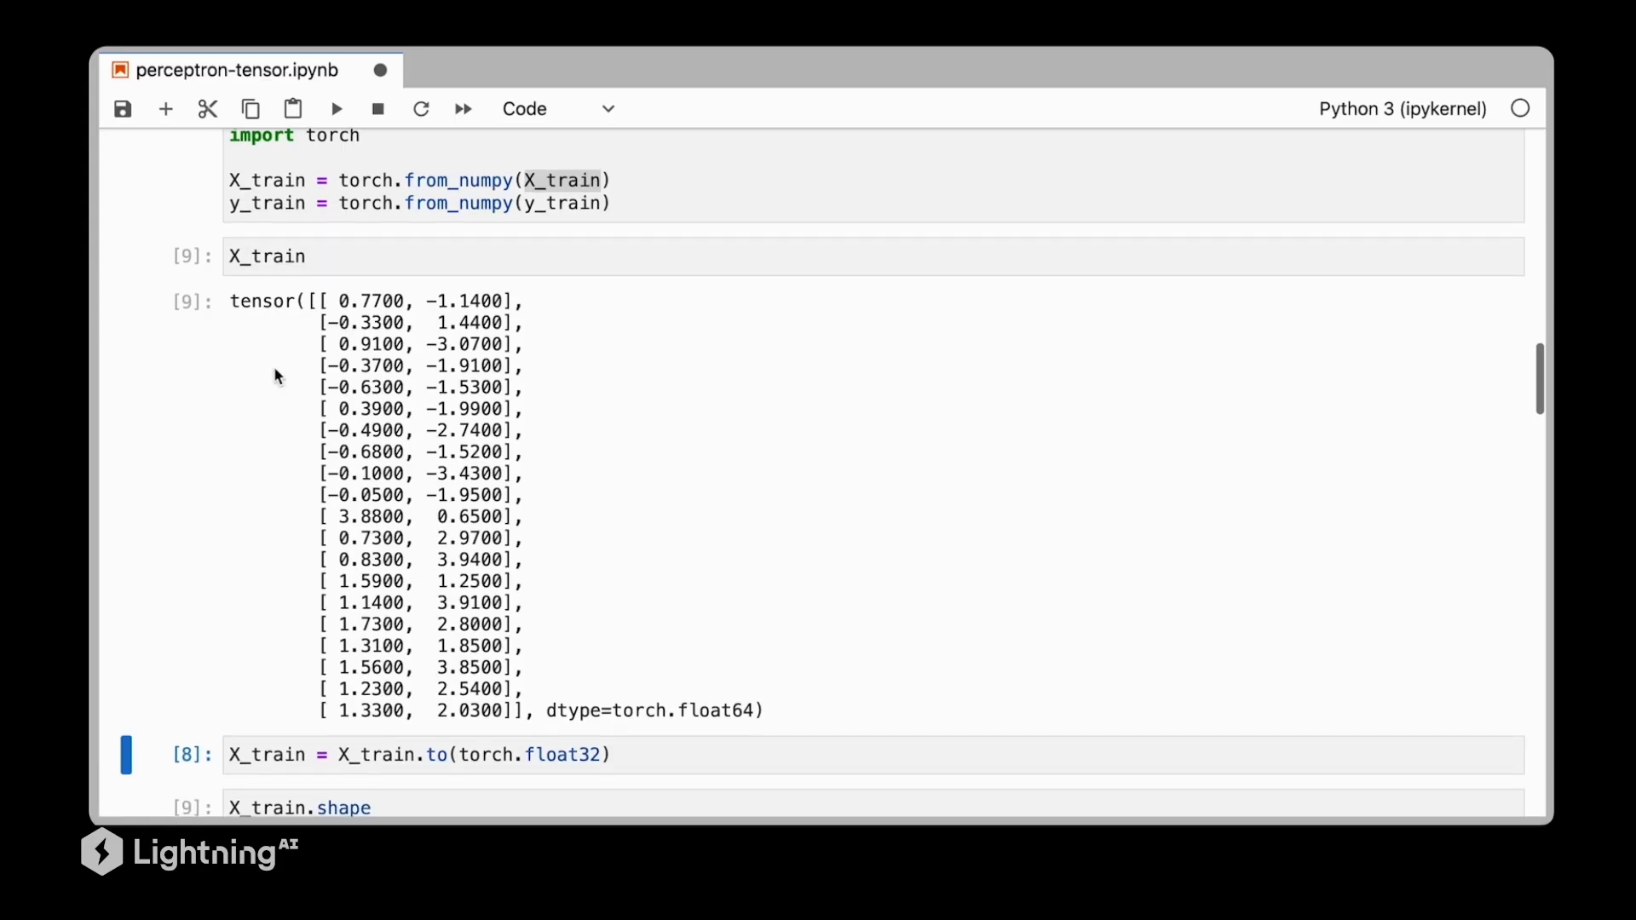
scroll(down, 3)
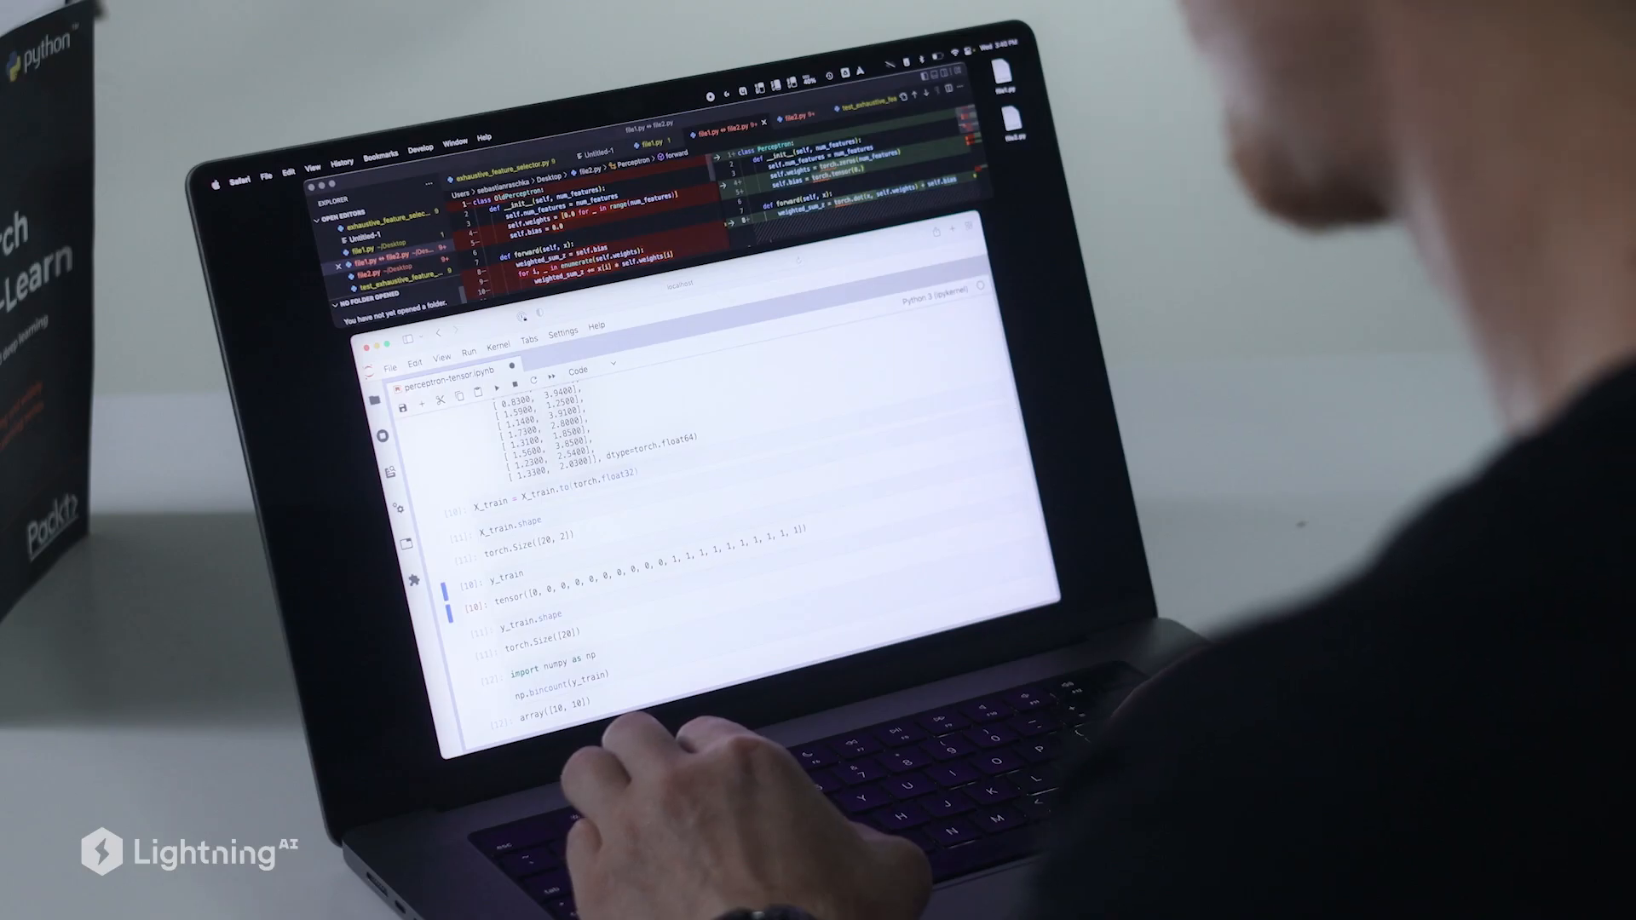
scroll(down, 3)
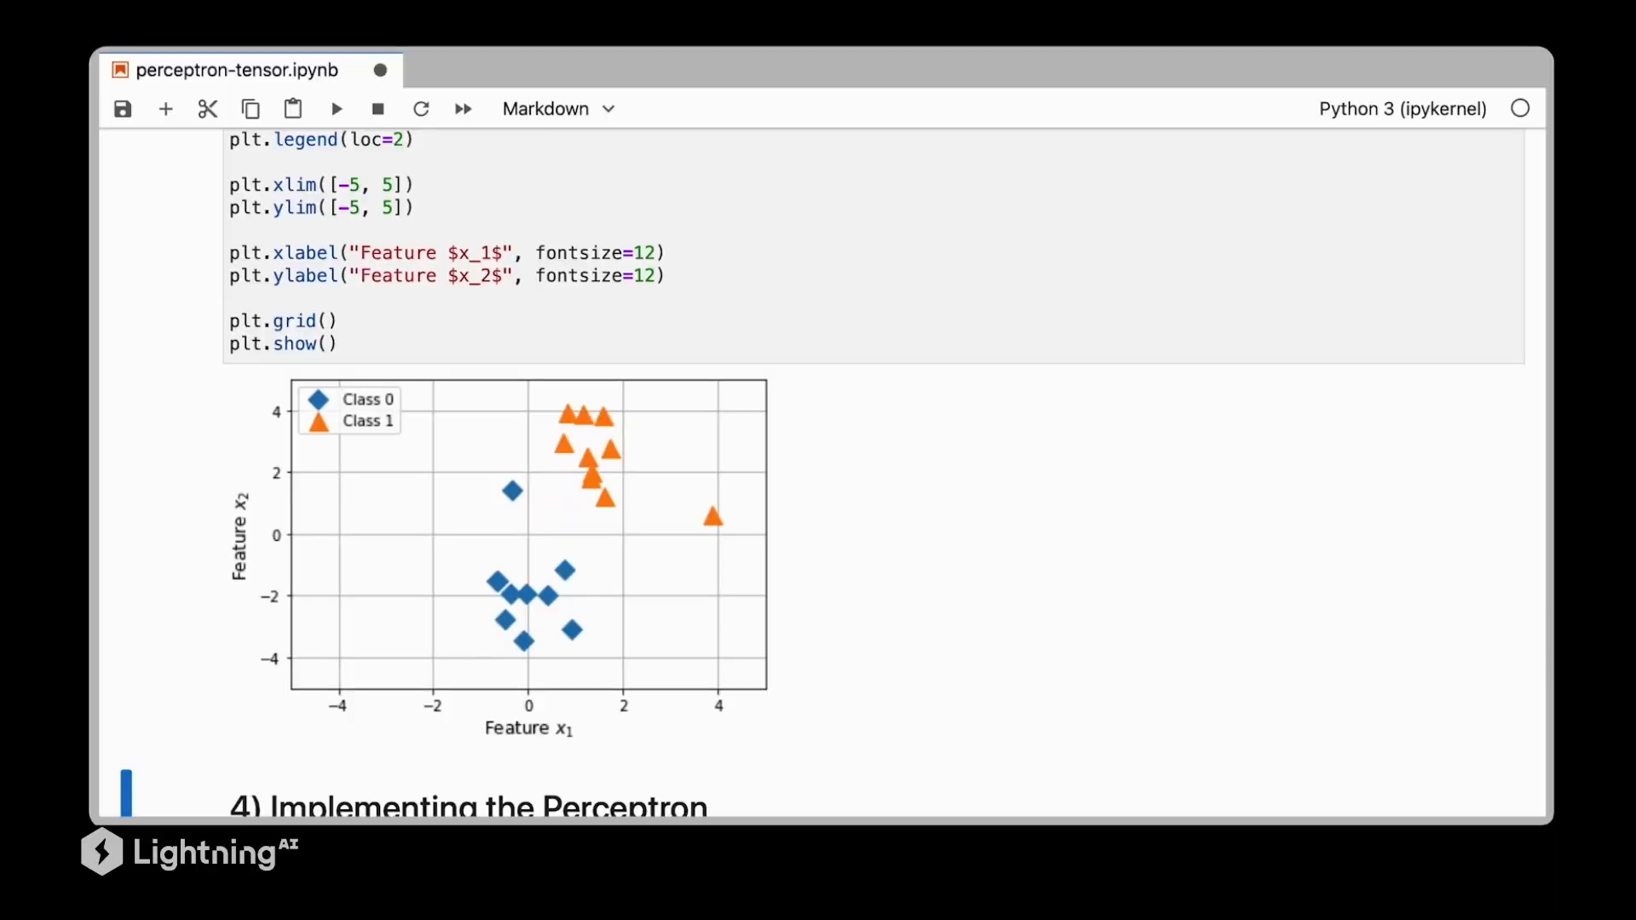
scroll(down, 3)
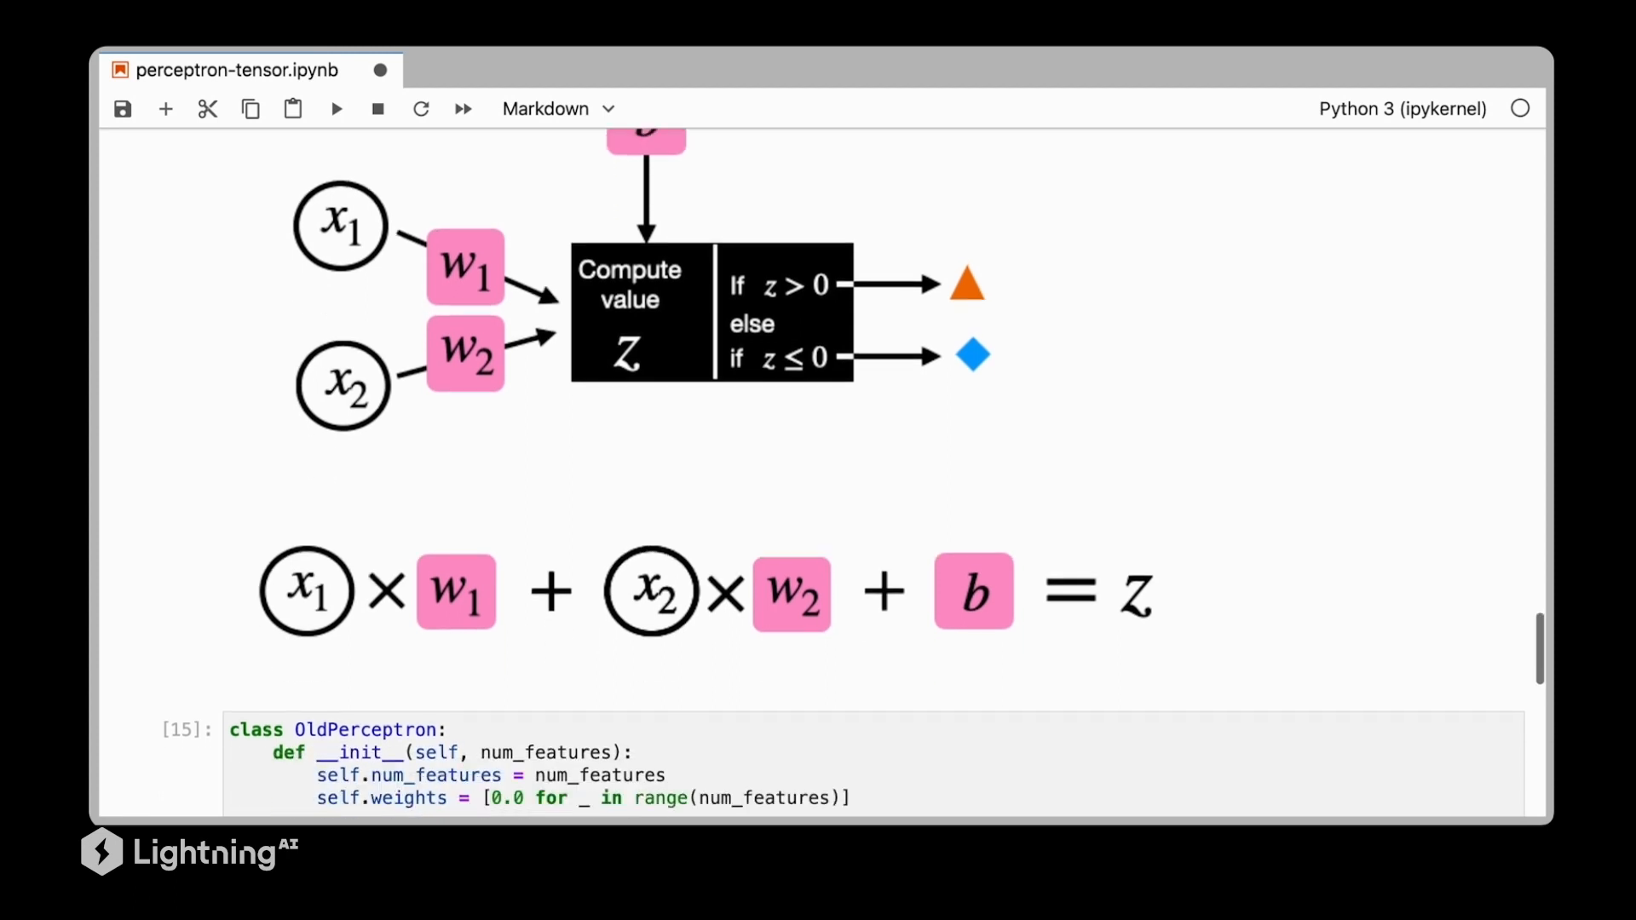
Replace the weights list comprehension with torch.zeros(num_features) in the copied class
scroll(down, 3)
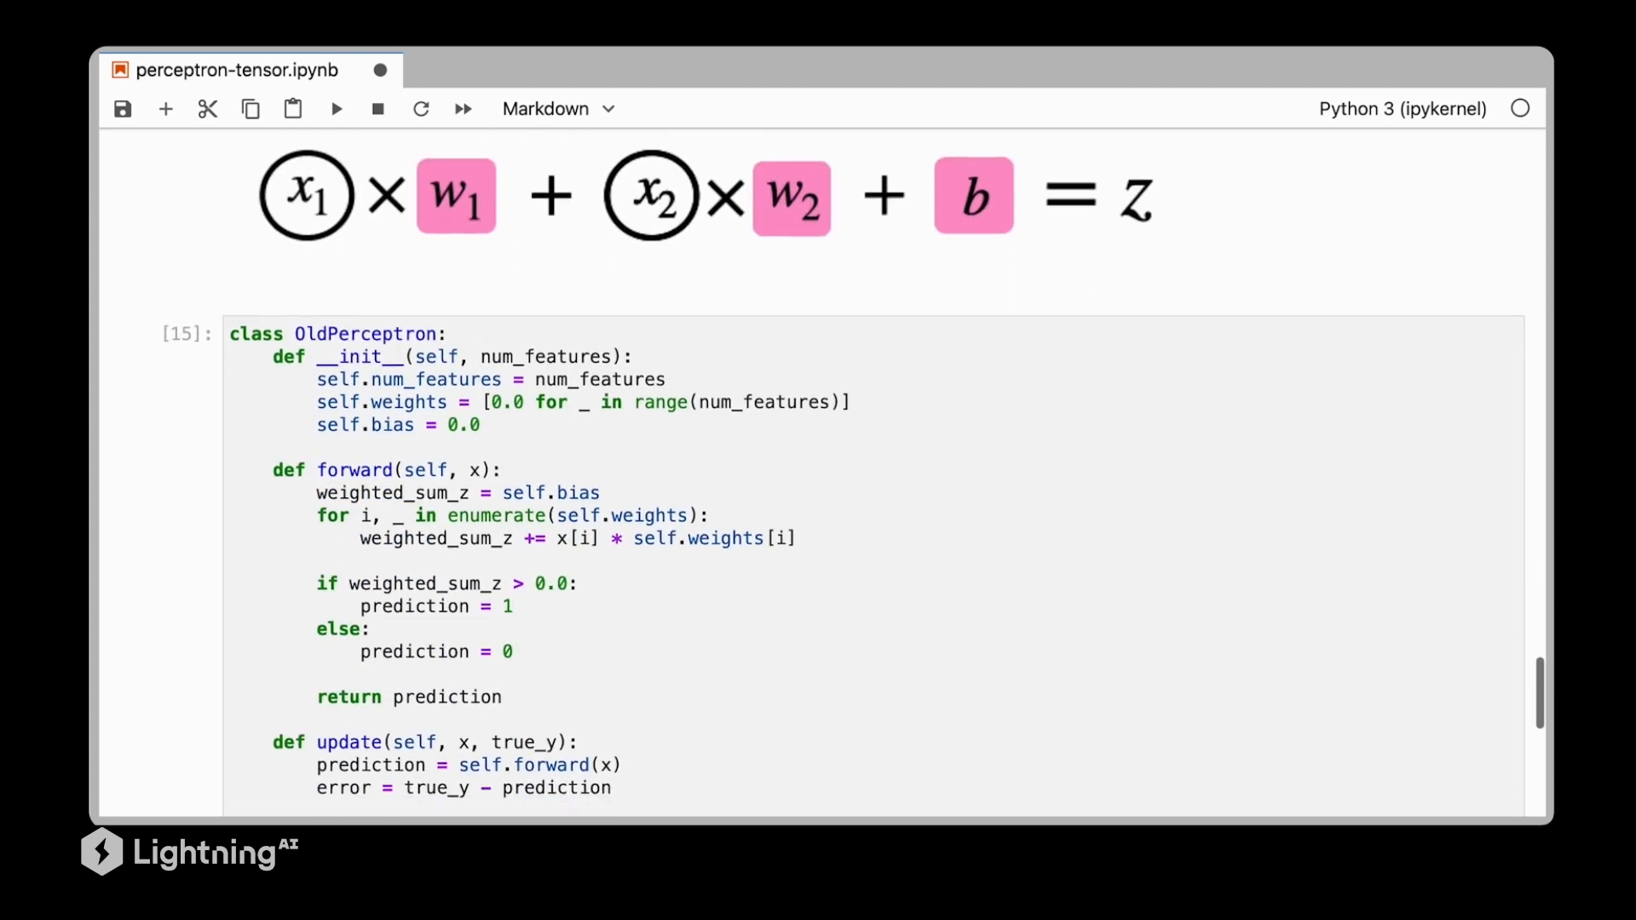
scroll(down, 3)
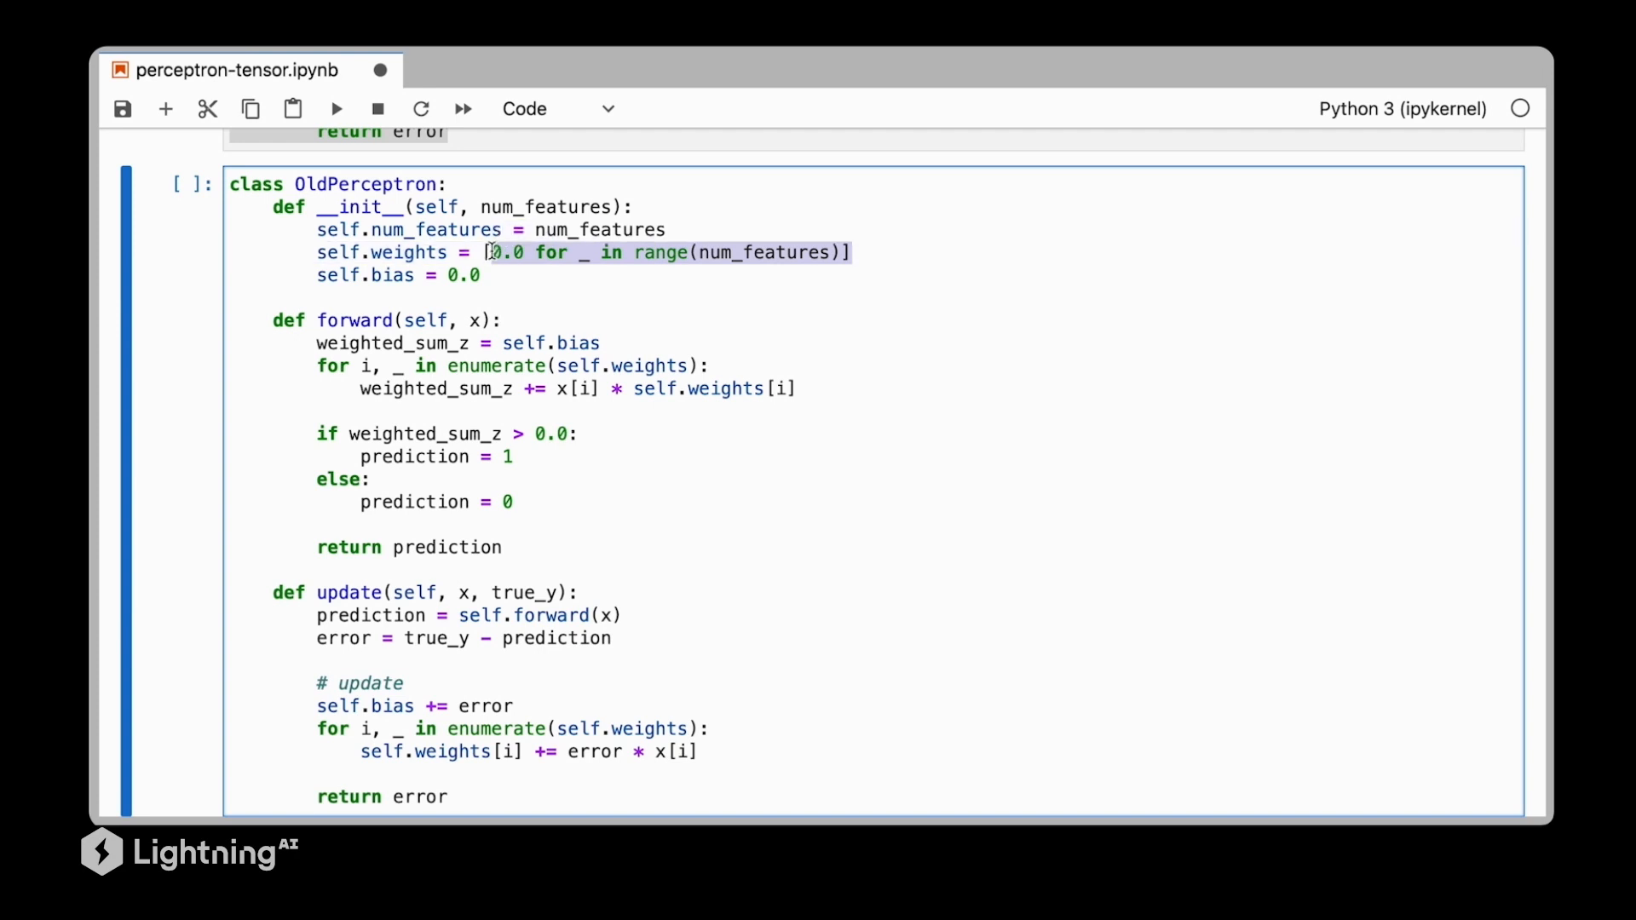
text(torch)
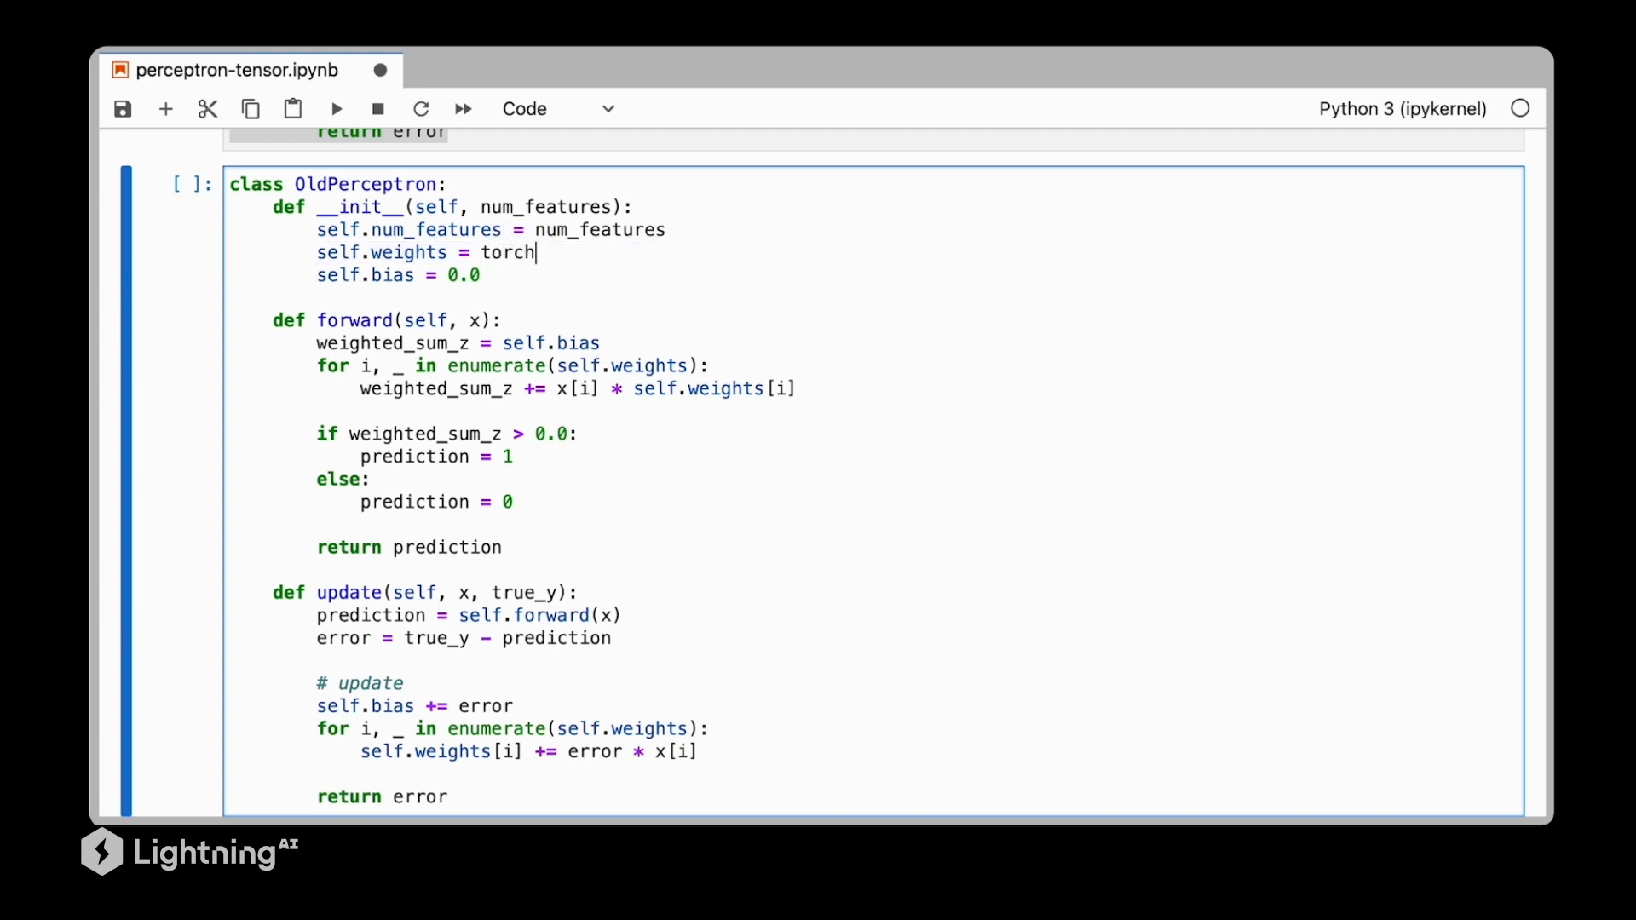
text(.zeroes)
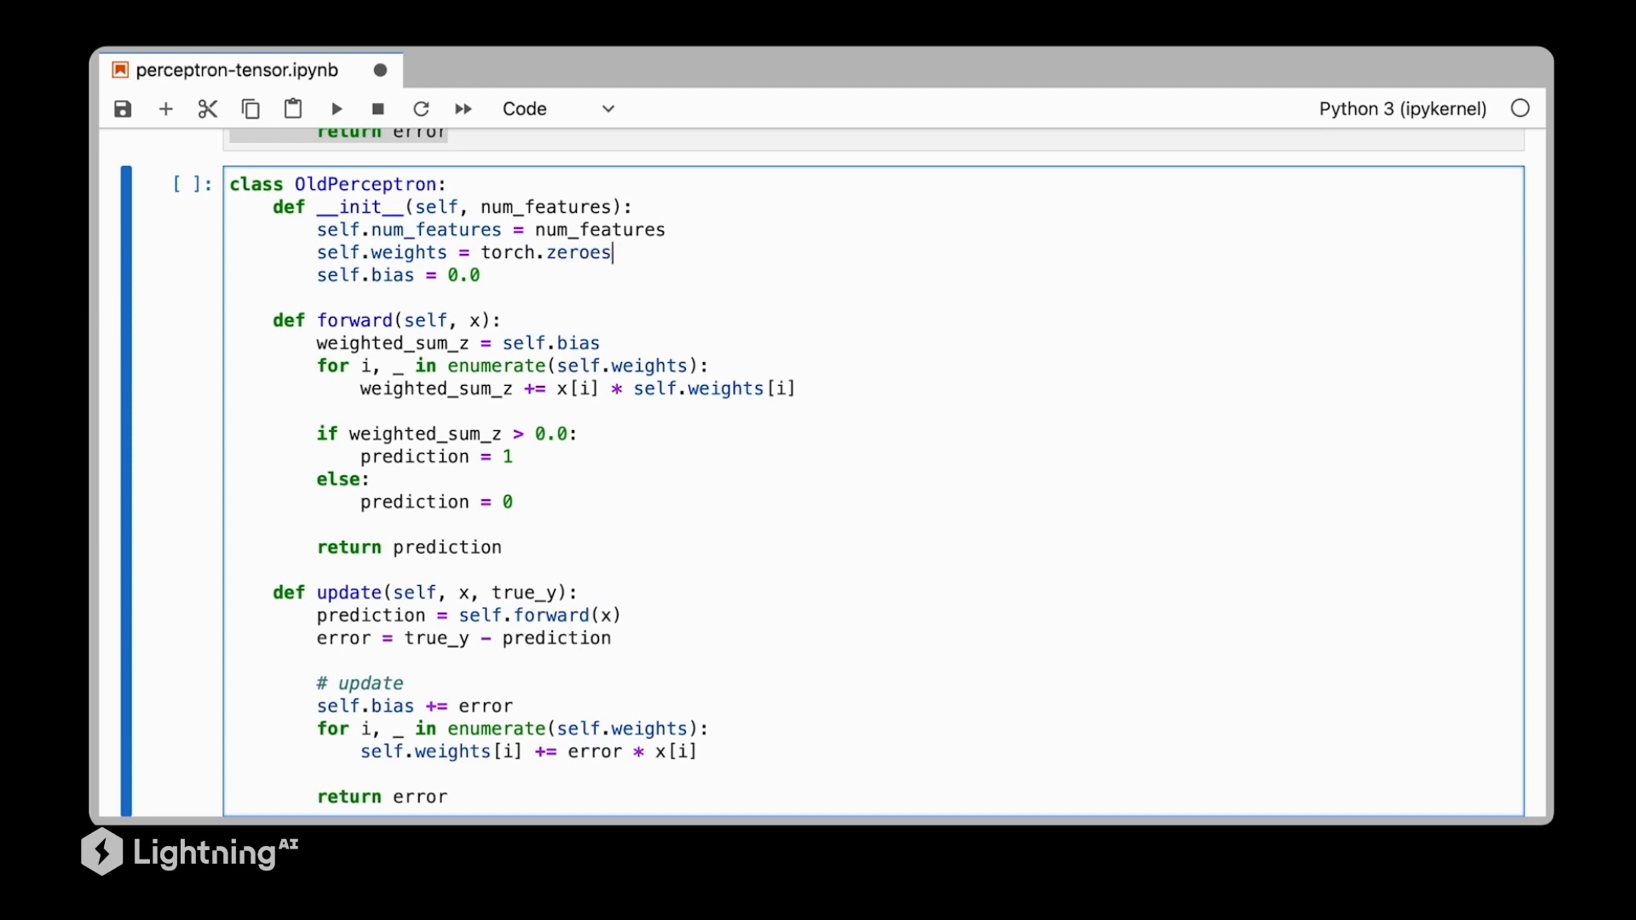
text(zeros())
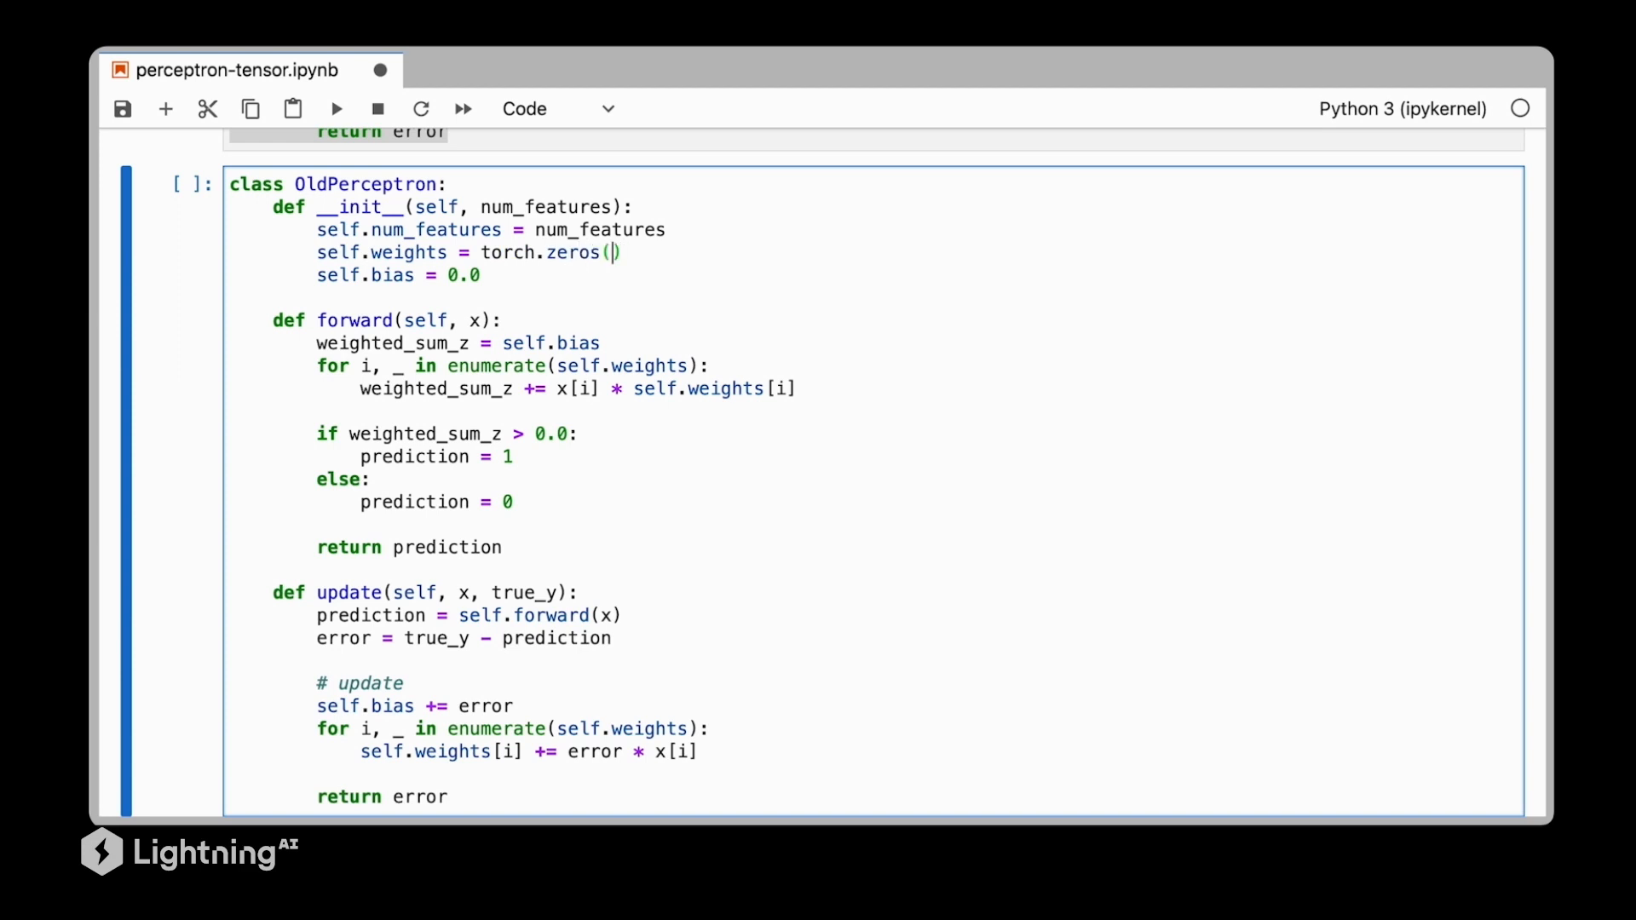
text(num_features)
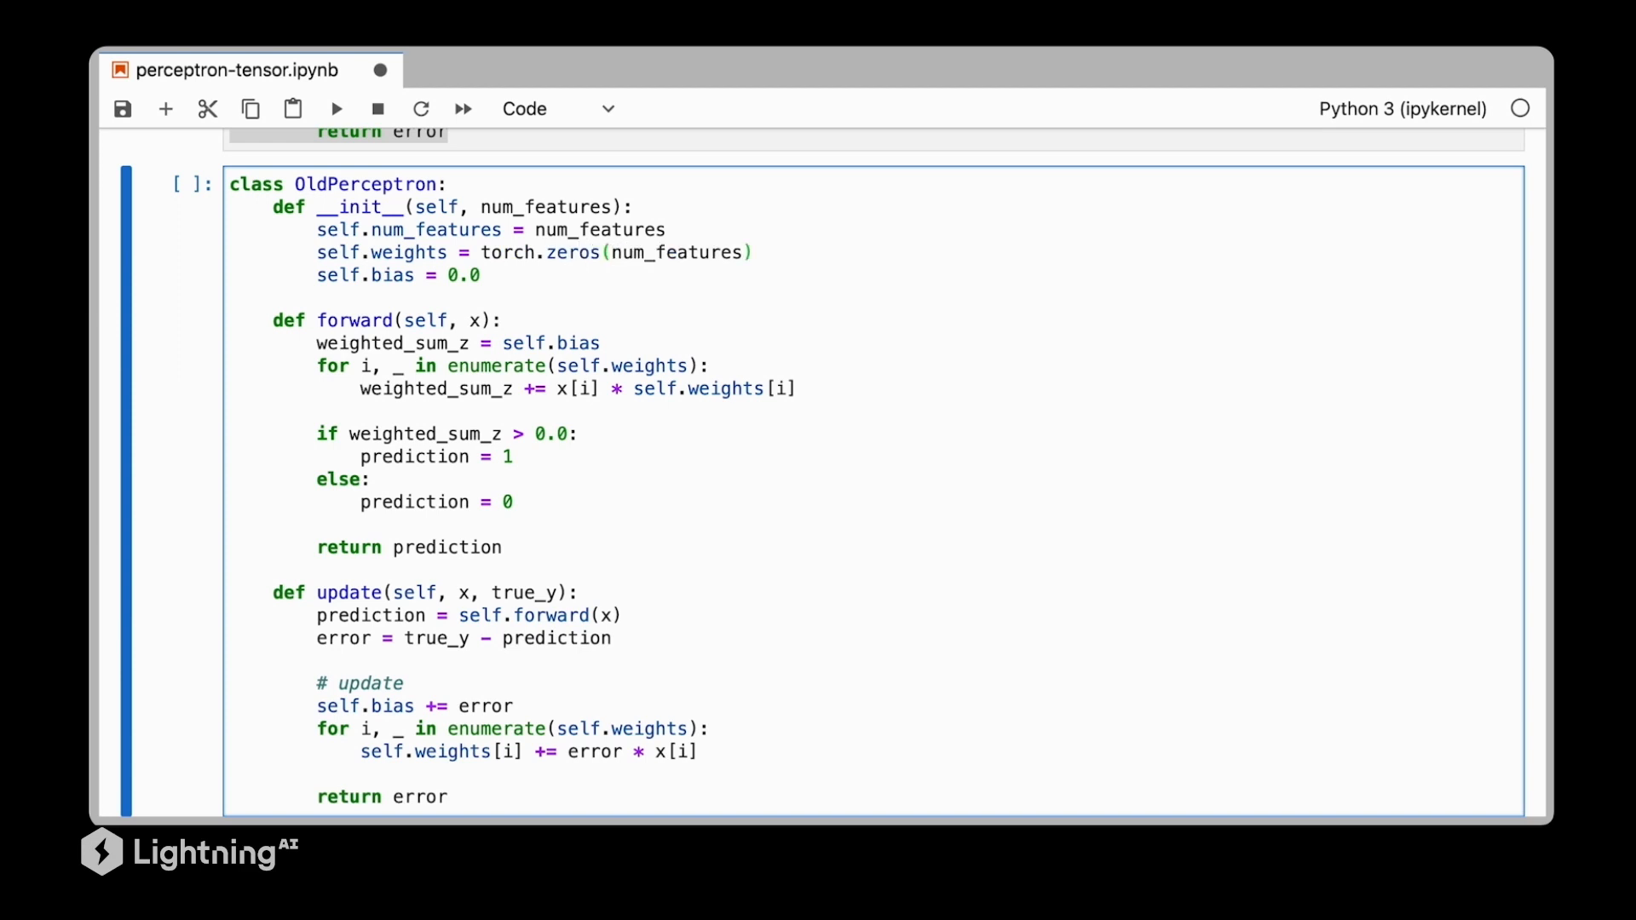
Initialise the bias as torch.tensor(0.0) instead of the plain 0.0
click(482, 277)
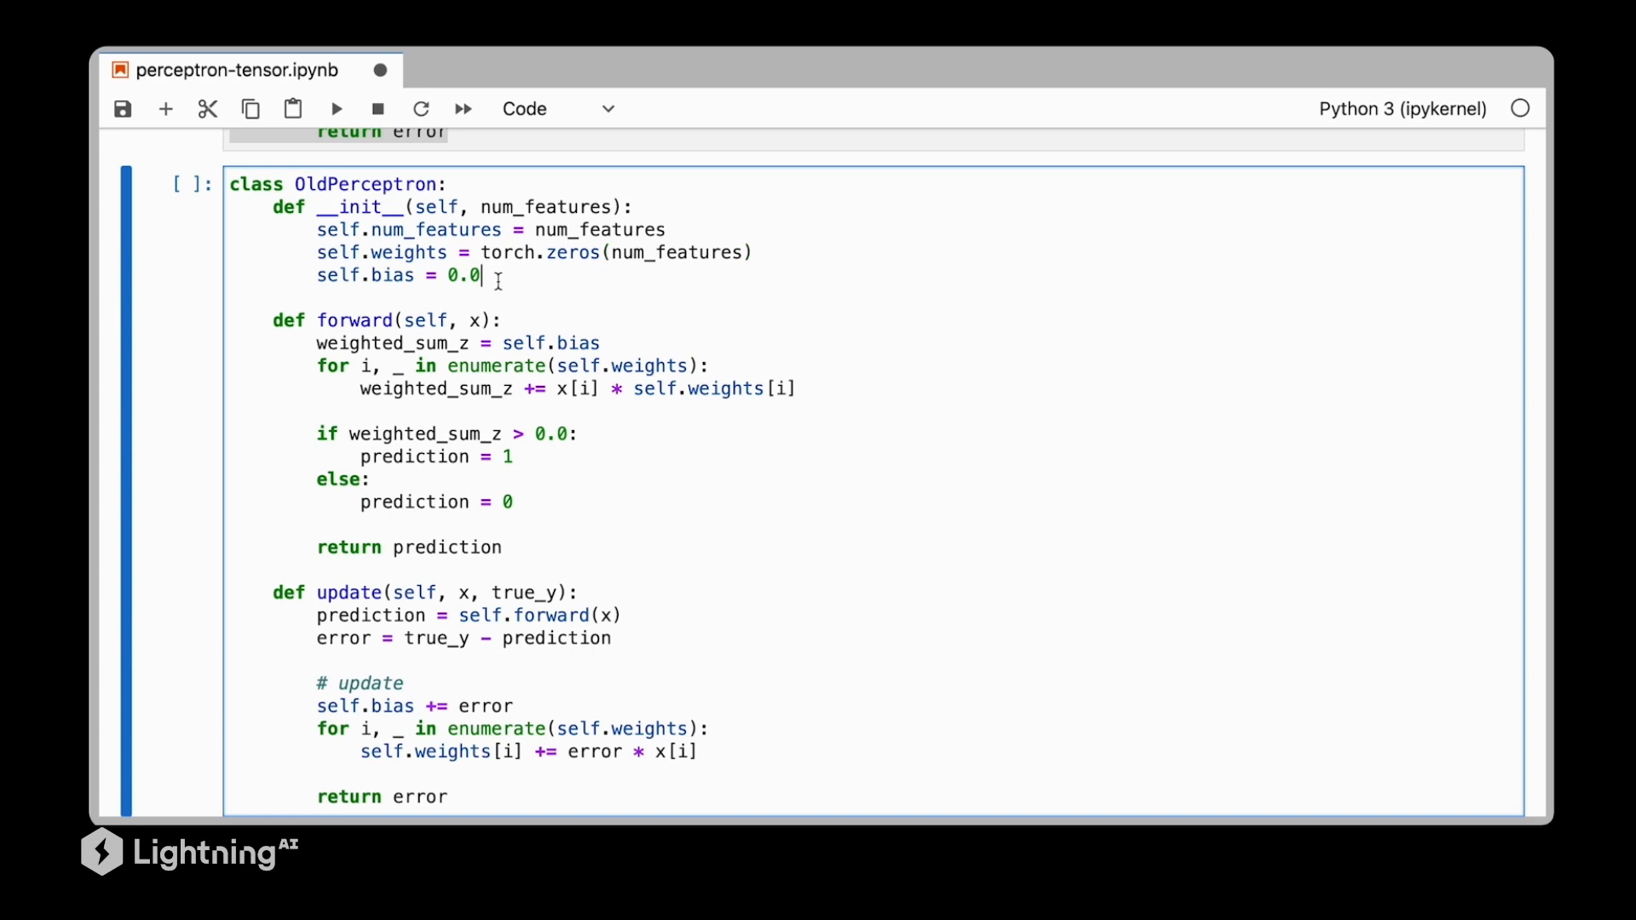
text(t)
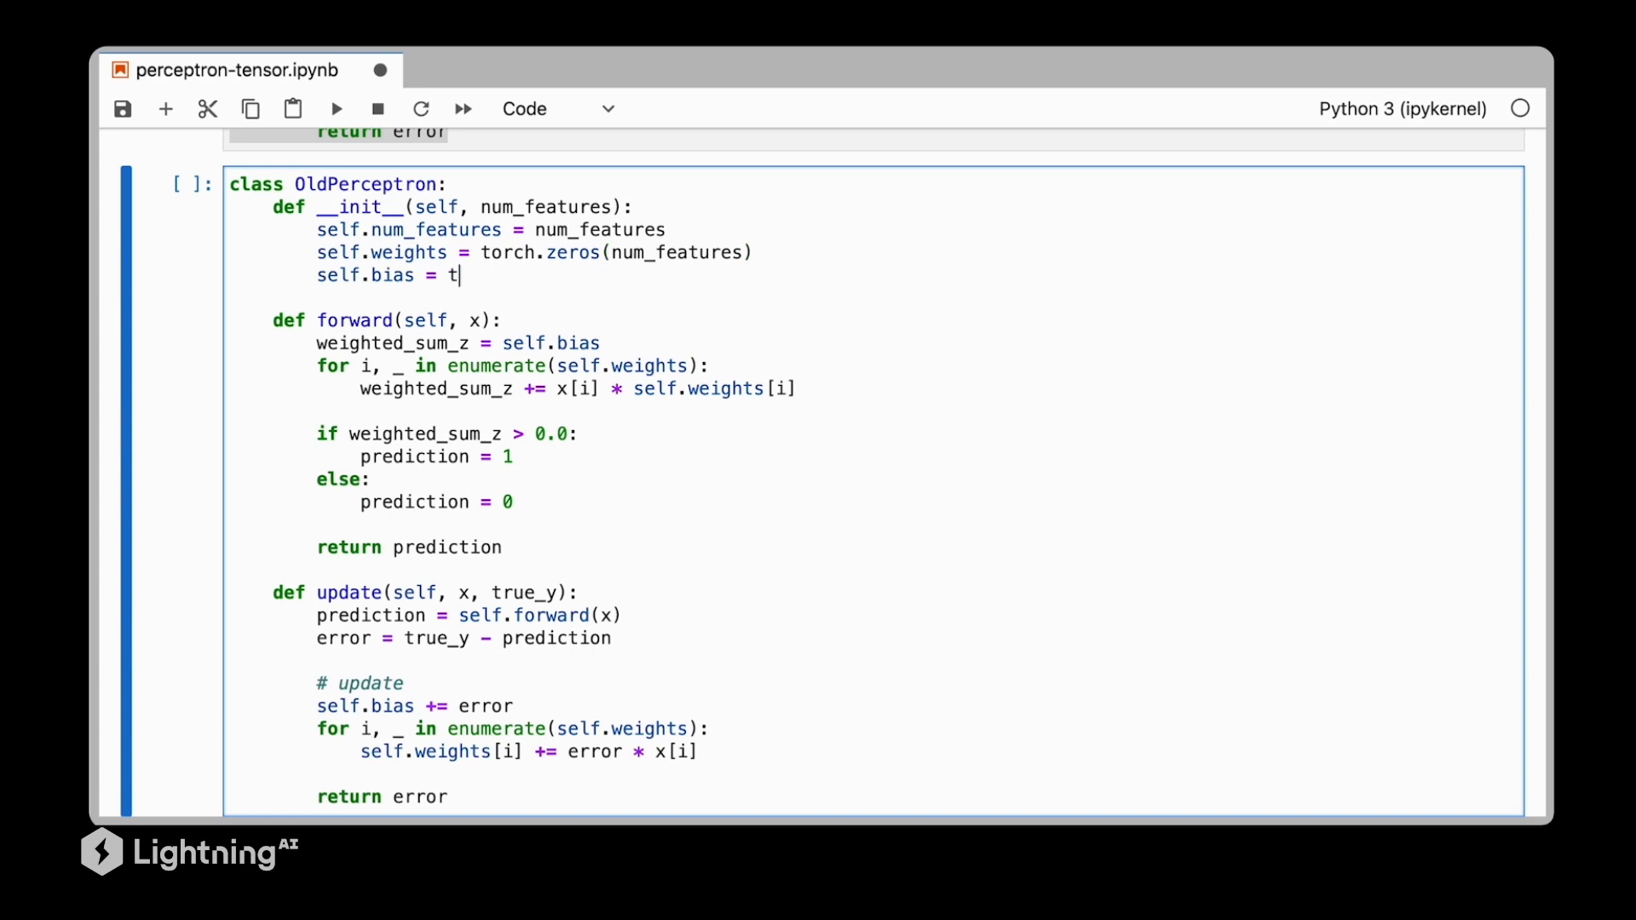
text(orch.tensor(0.0))
click(458, 343)
text(torc)
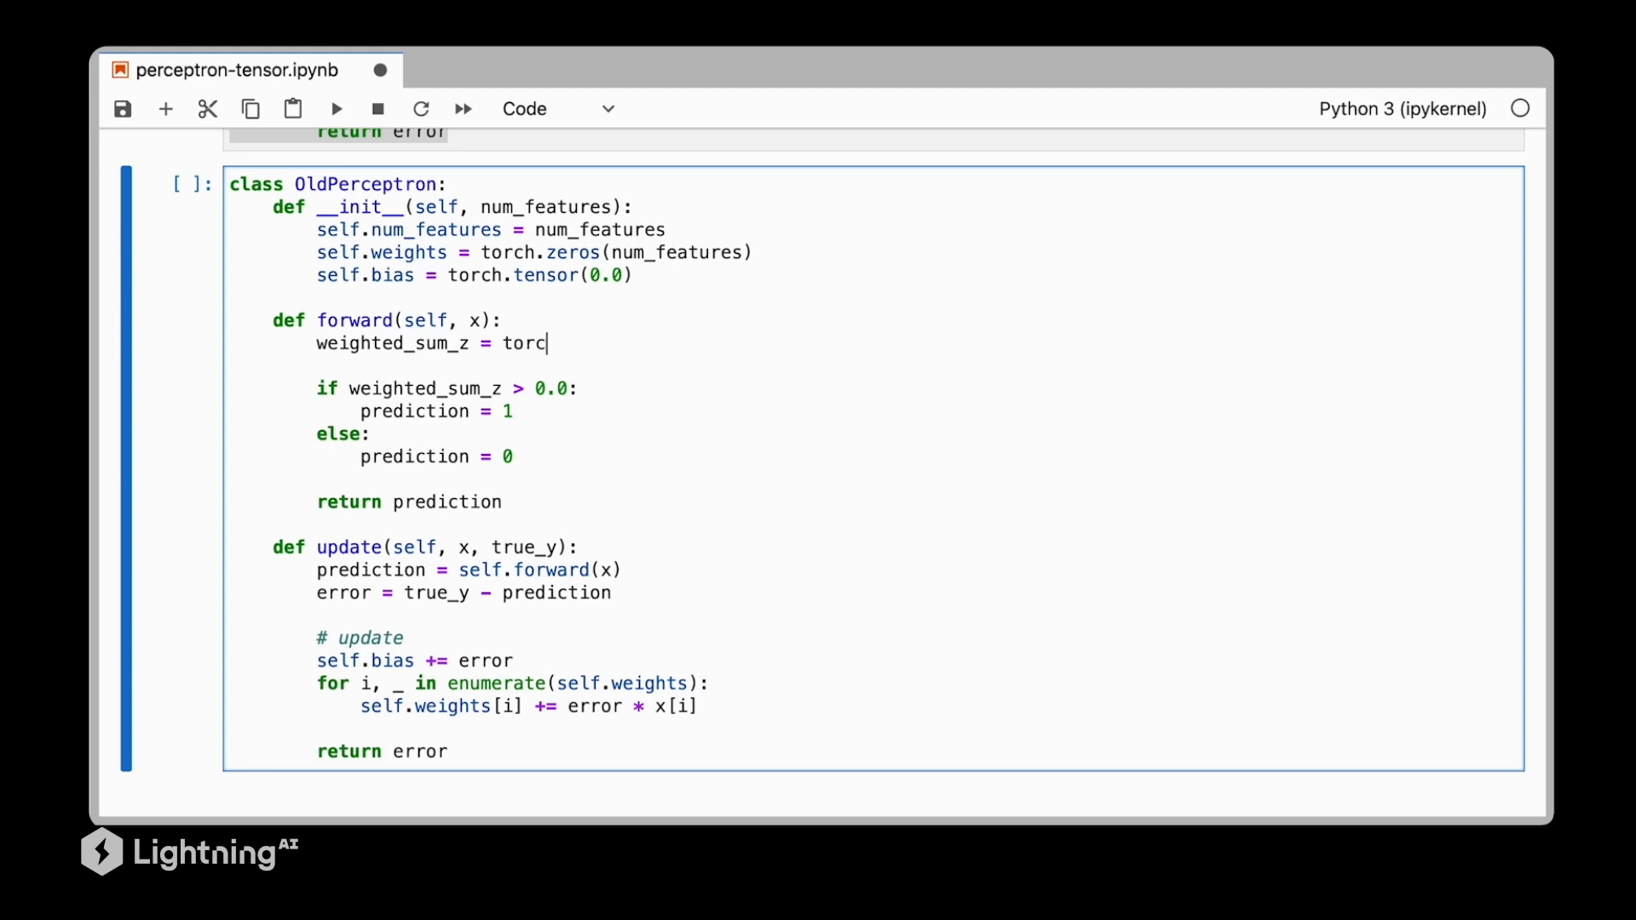
Compute the net input as torch.dot(x, self.weights) + self.bias
text(h.dot(x))
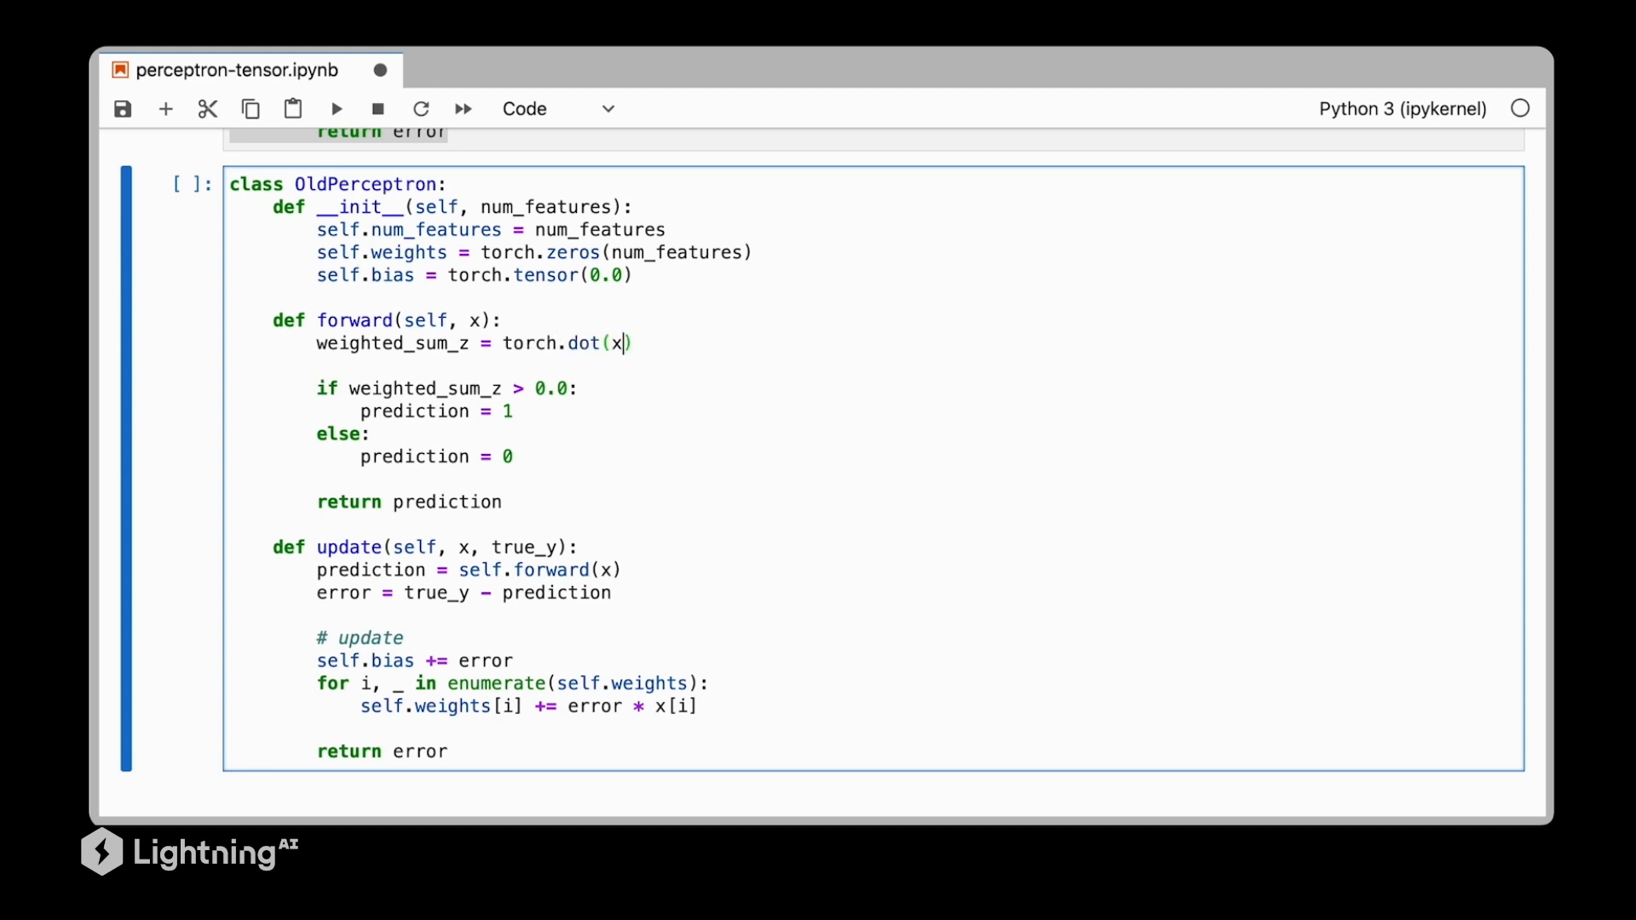
text(, self.weights))
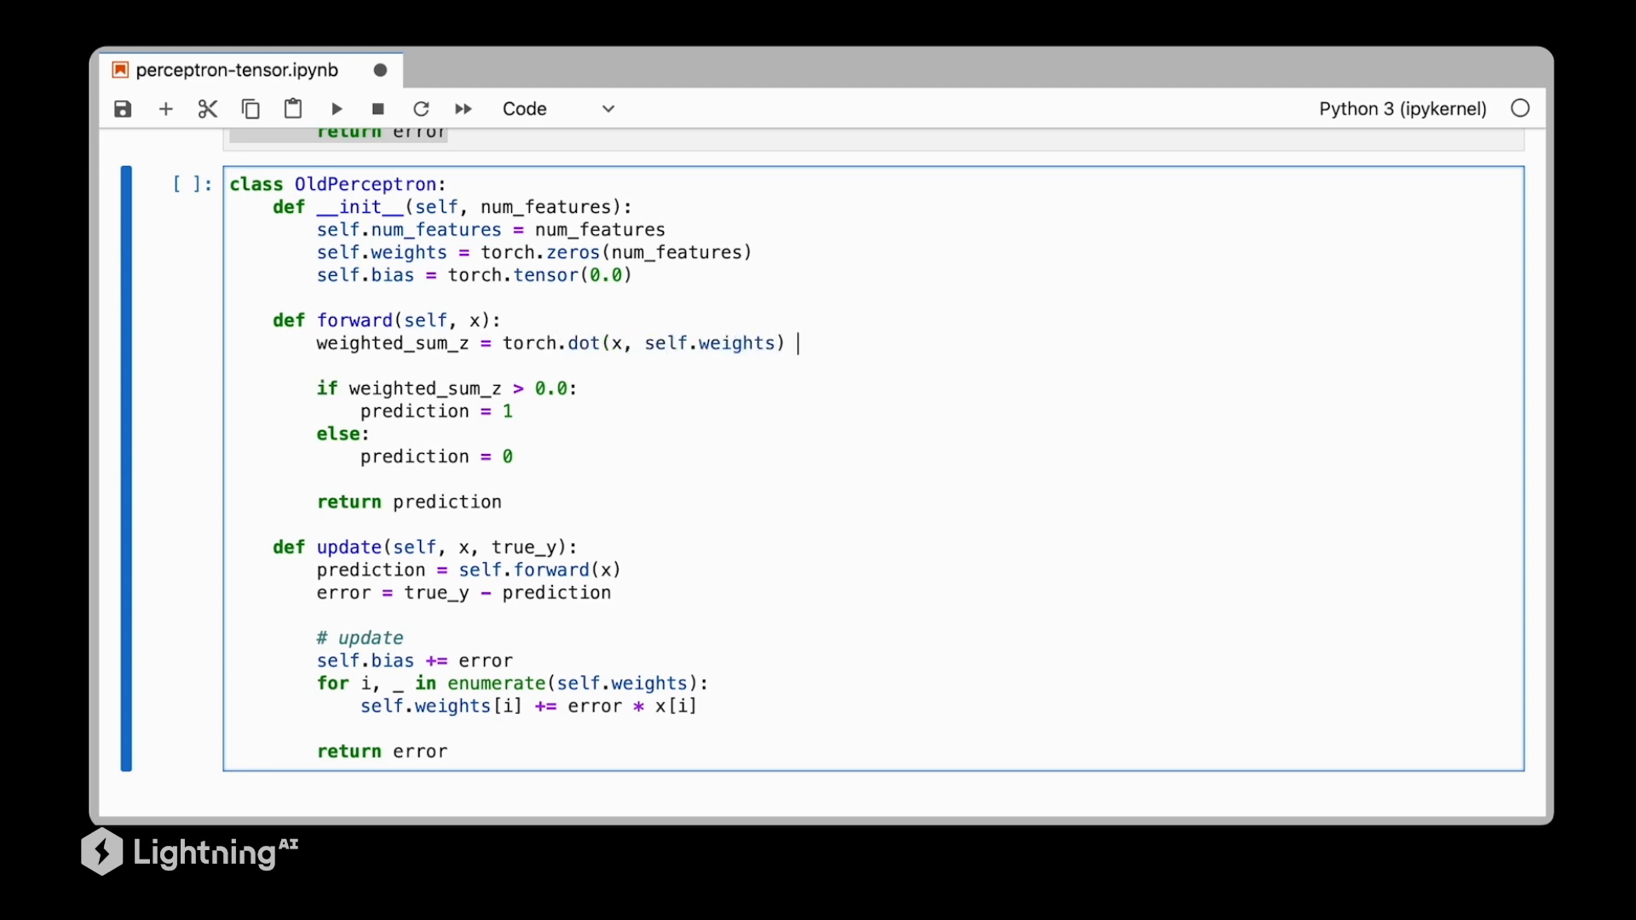
text(+ self.bias)
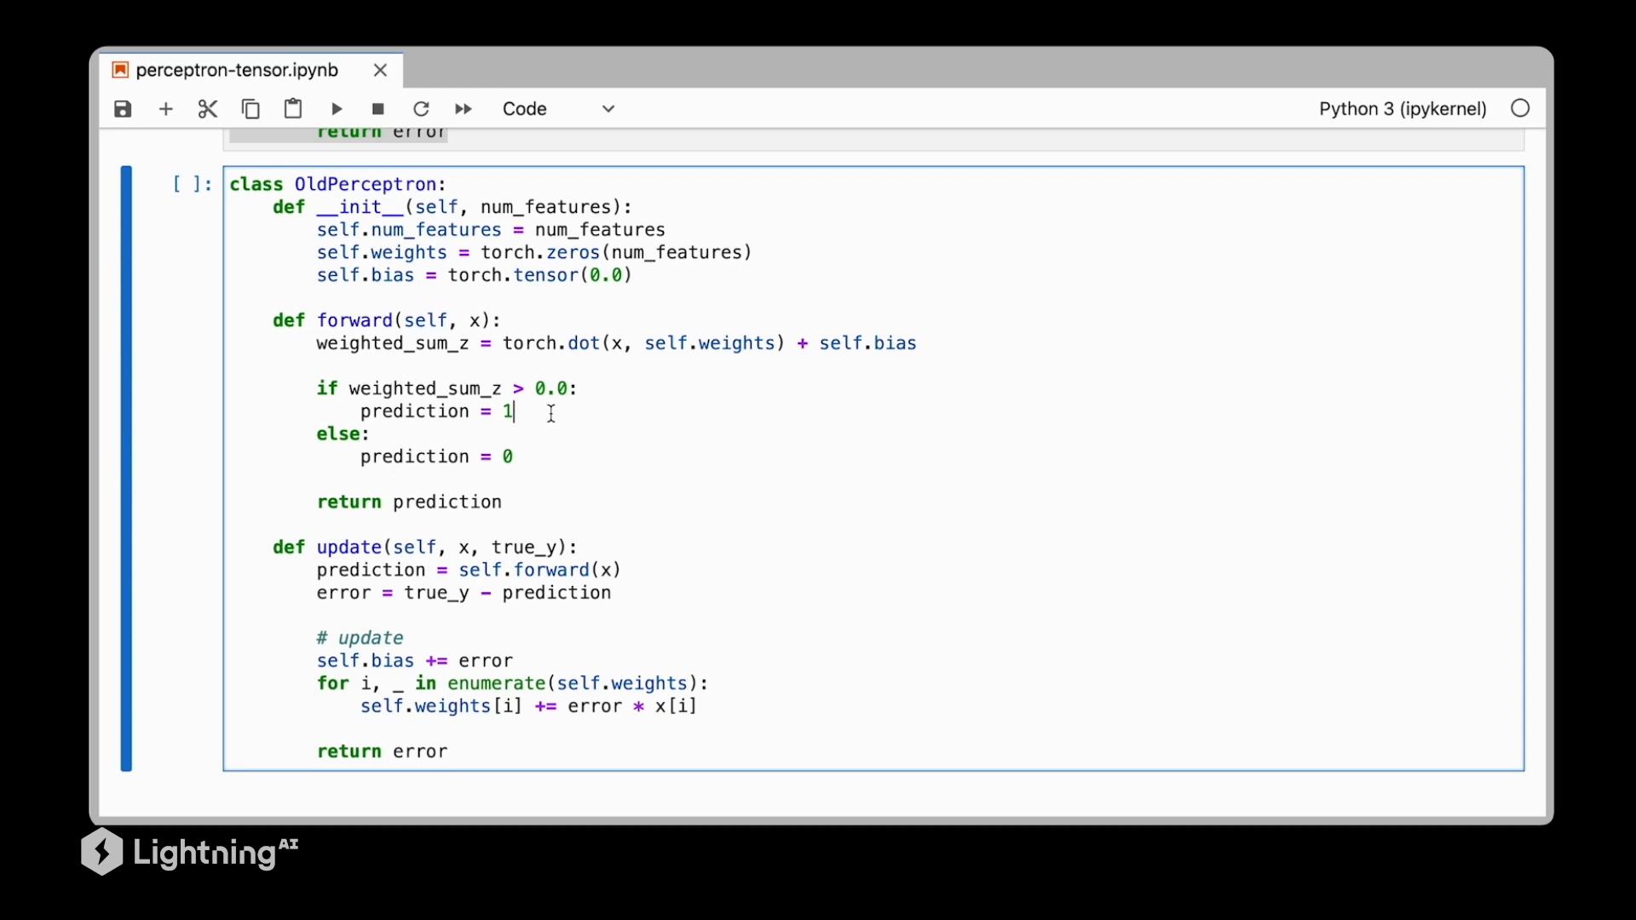
Return the predictions as torch.tensor(1.) and torch.tensor(0.) in forward
text(t)
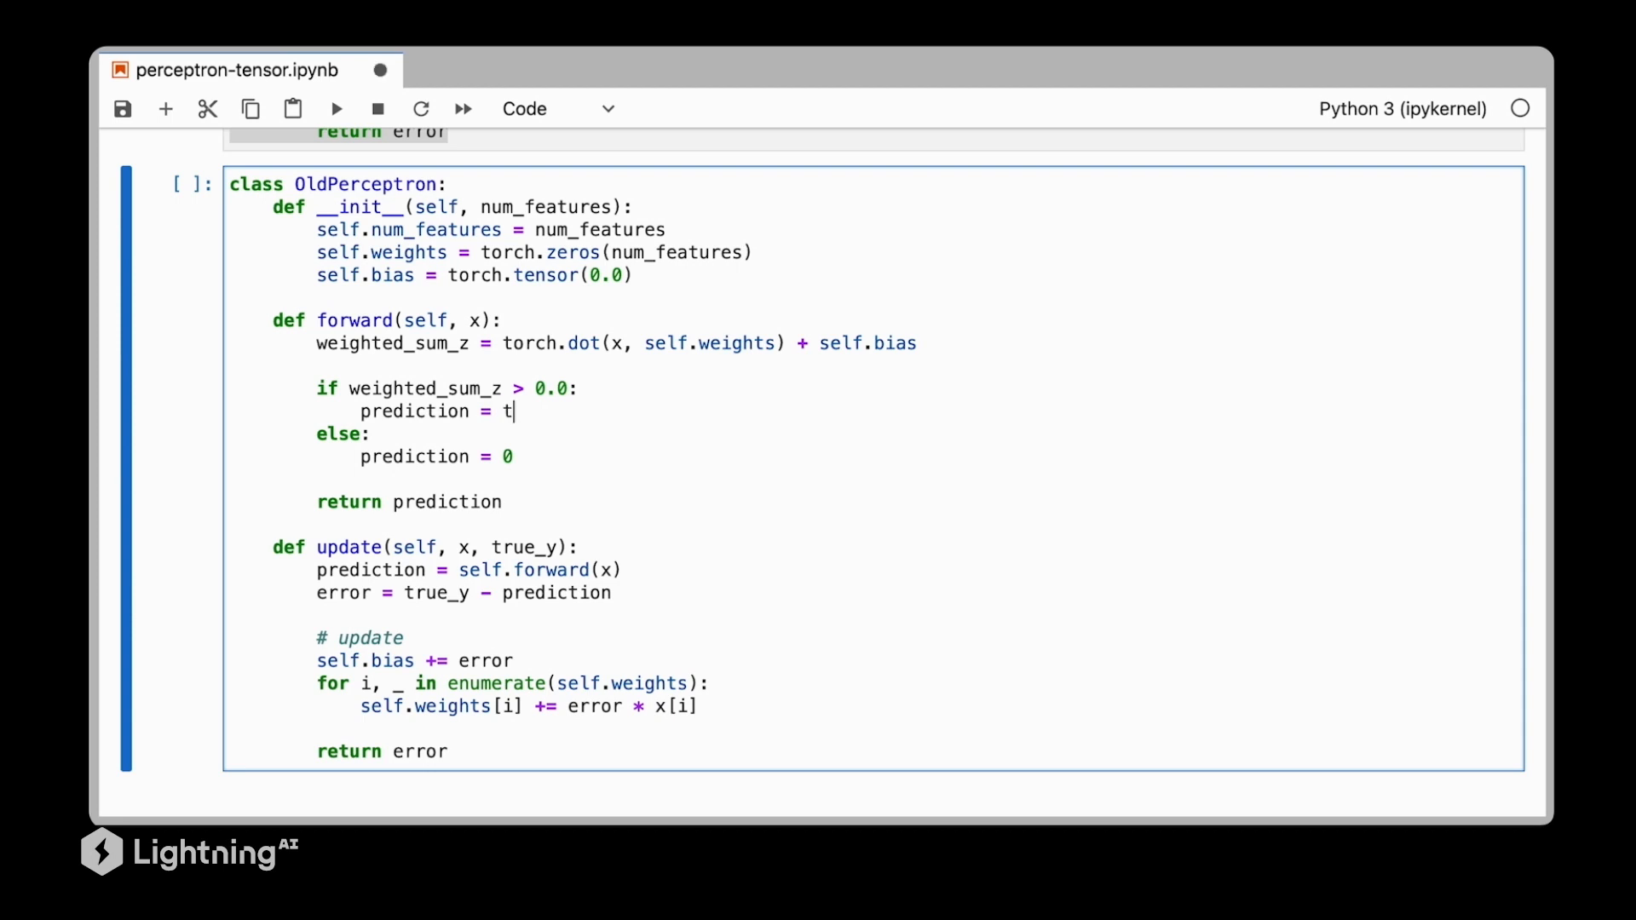
text(orch.tensor)
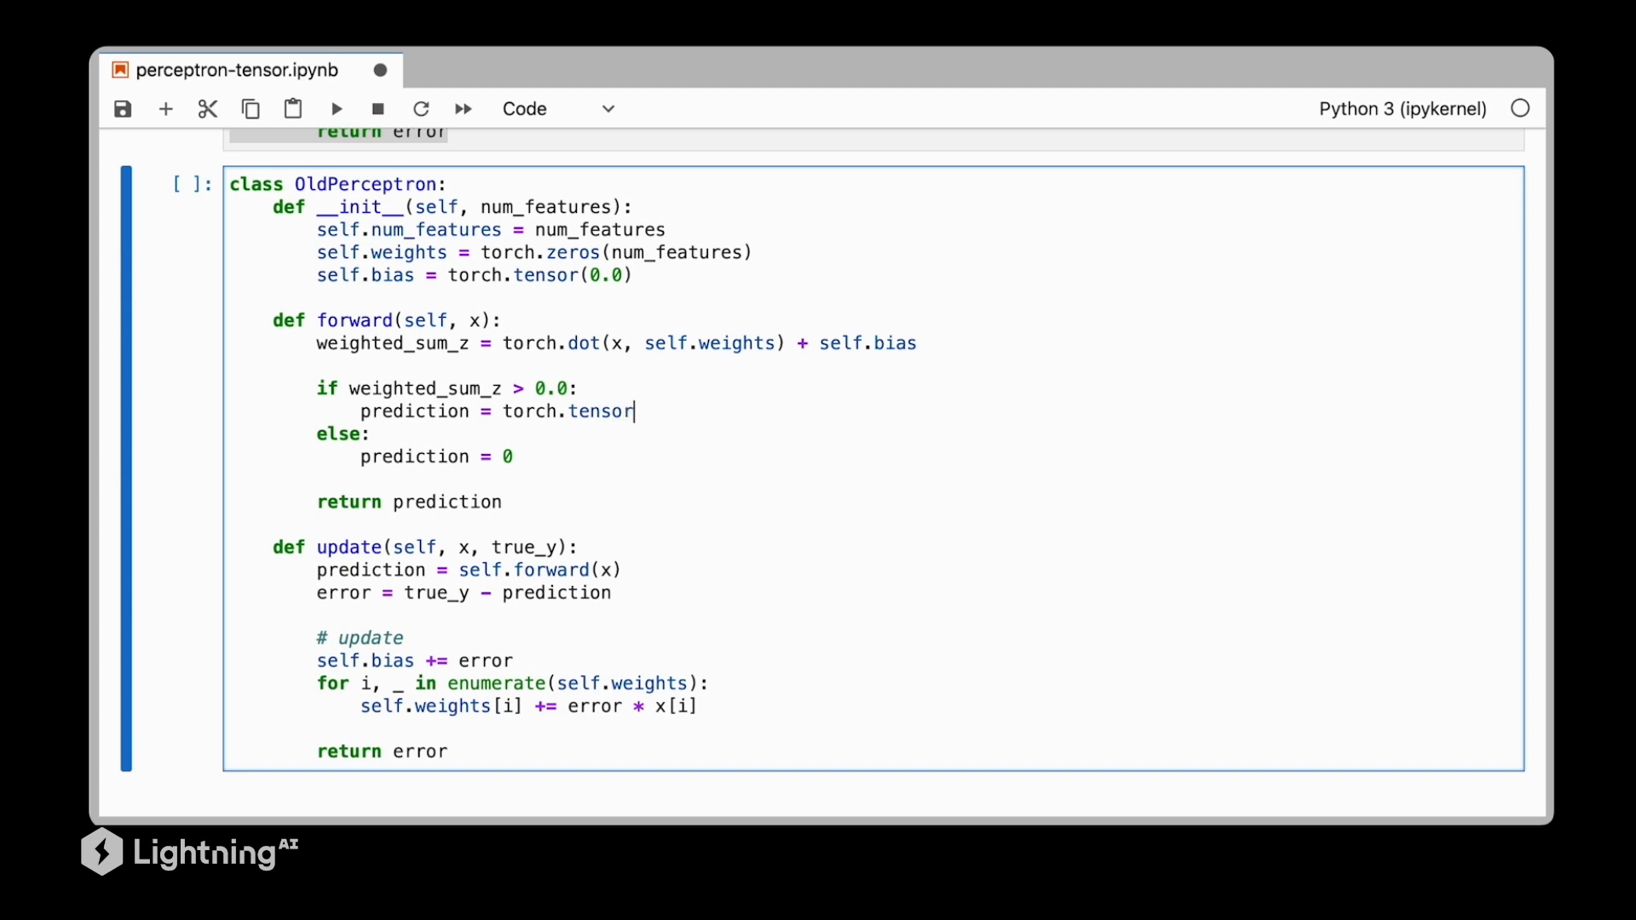
text((1.))
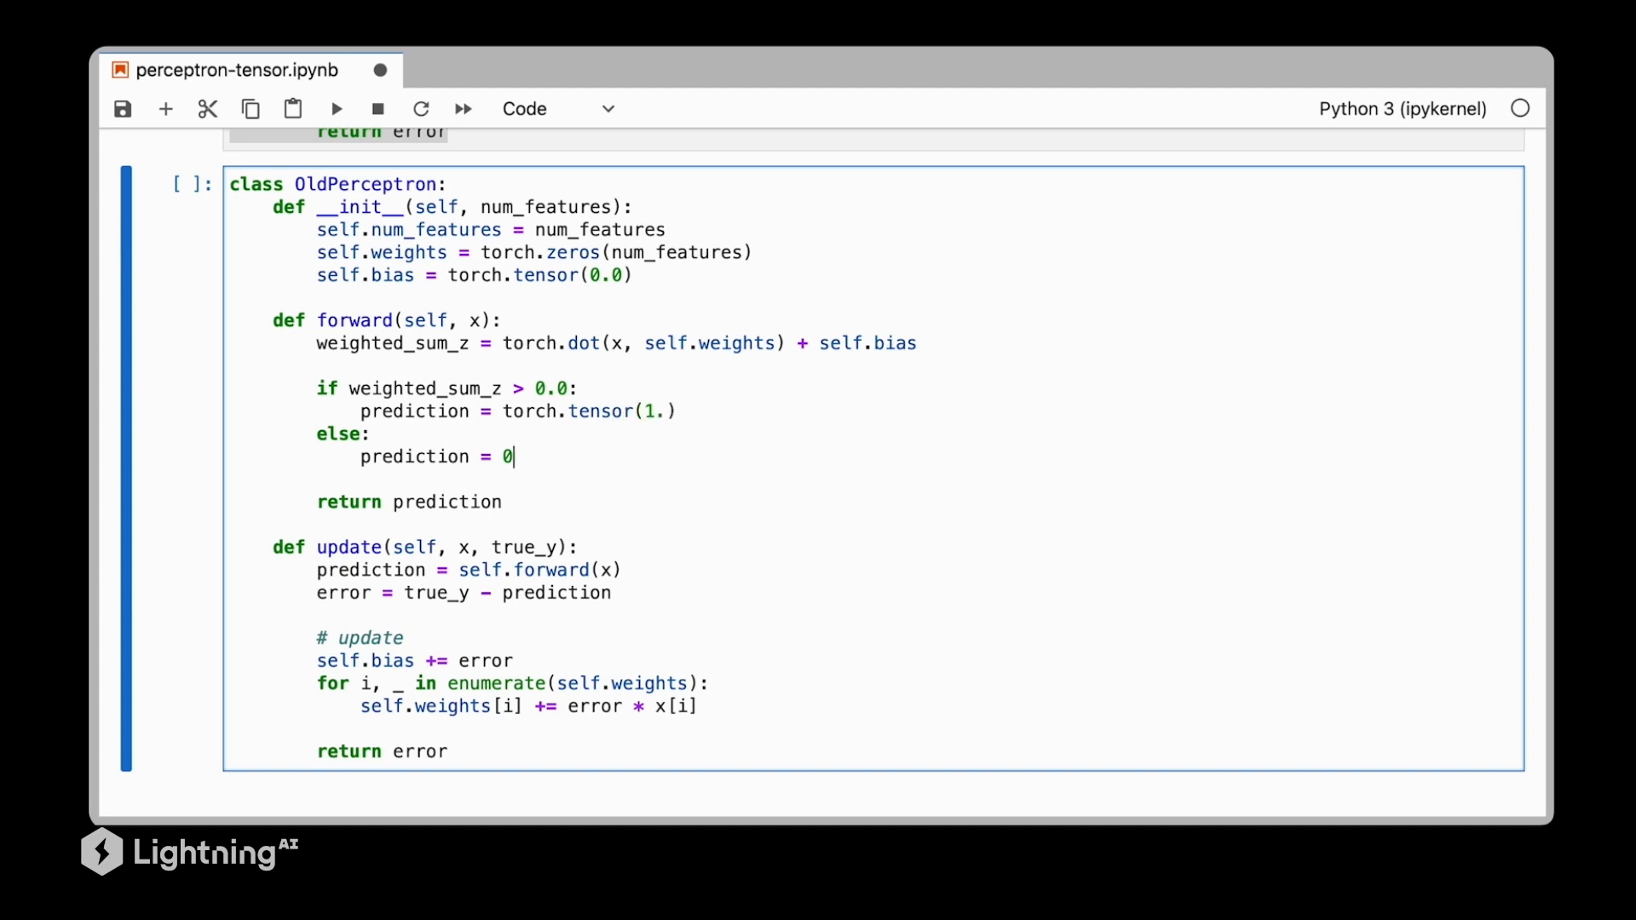
text(torch.te)
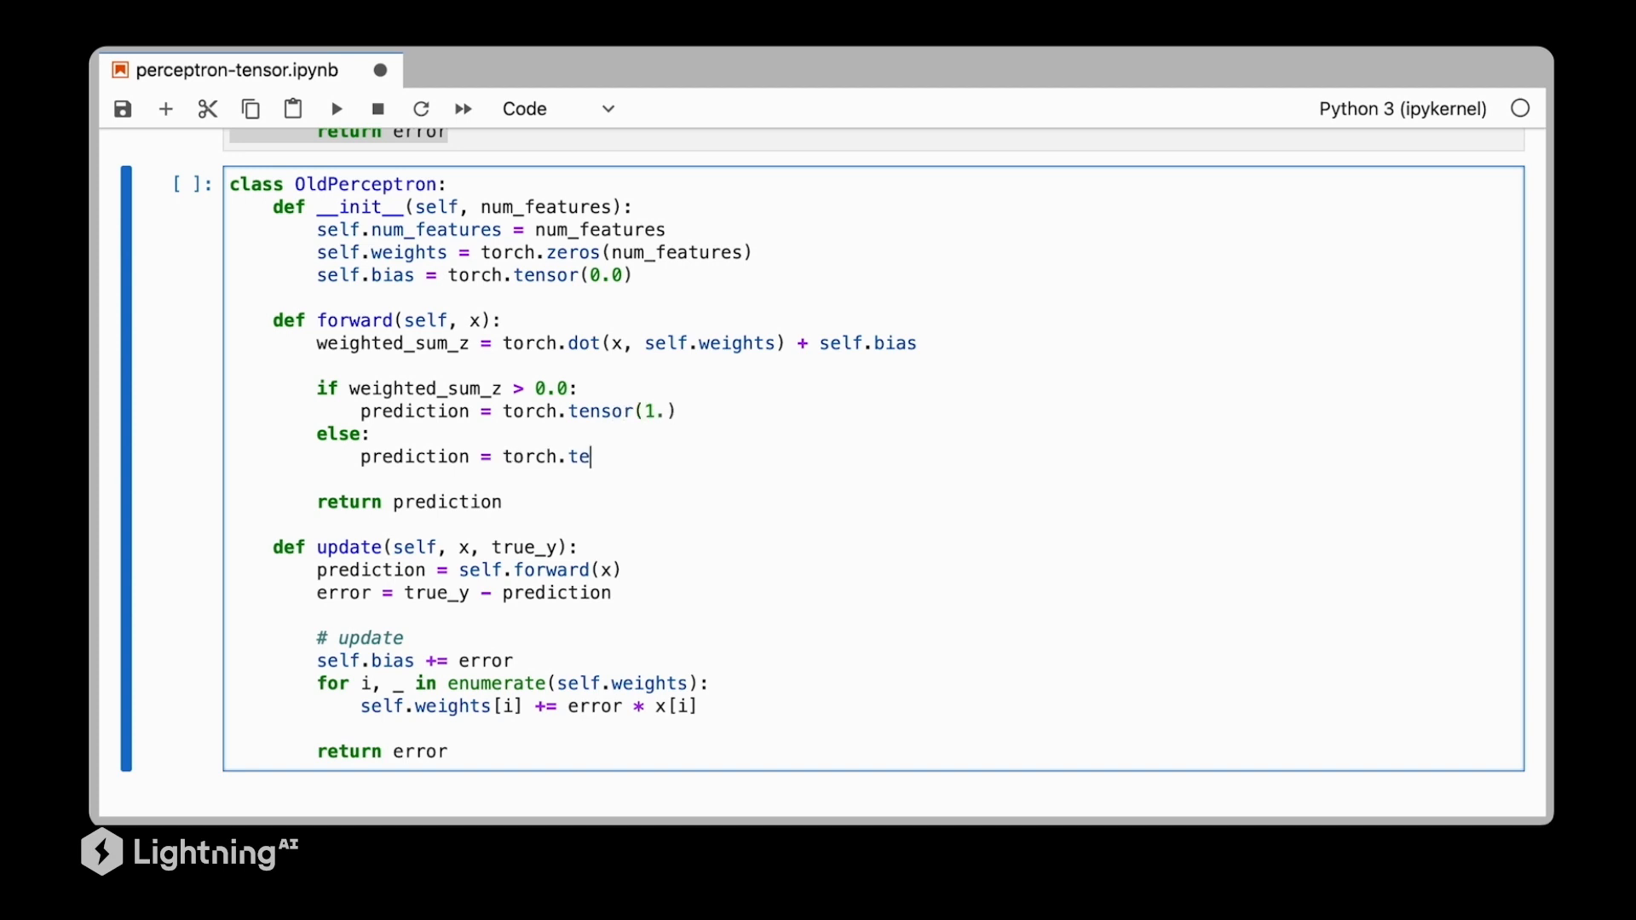
text(nsor(0))
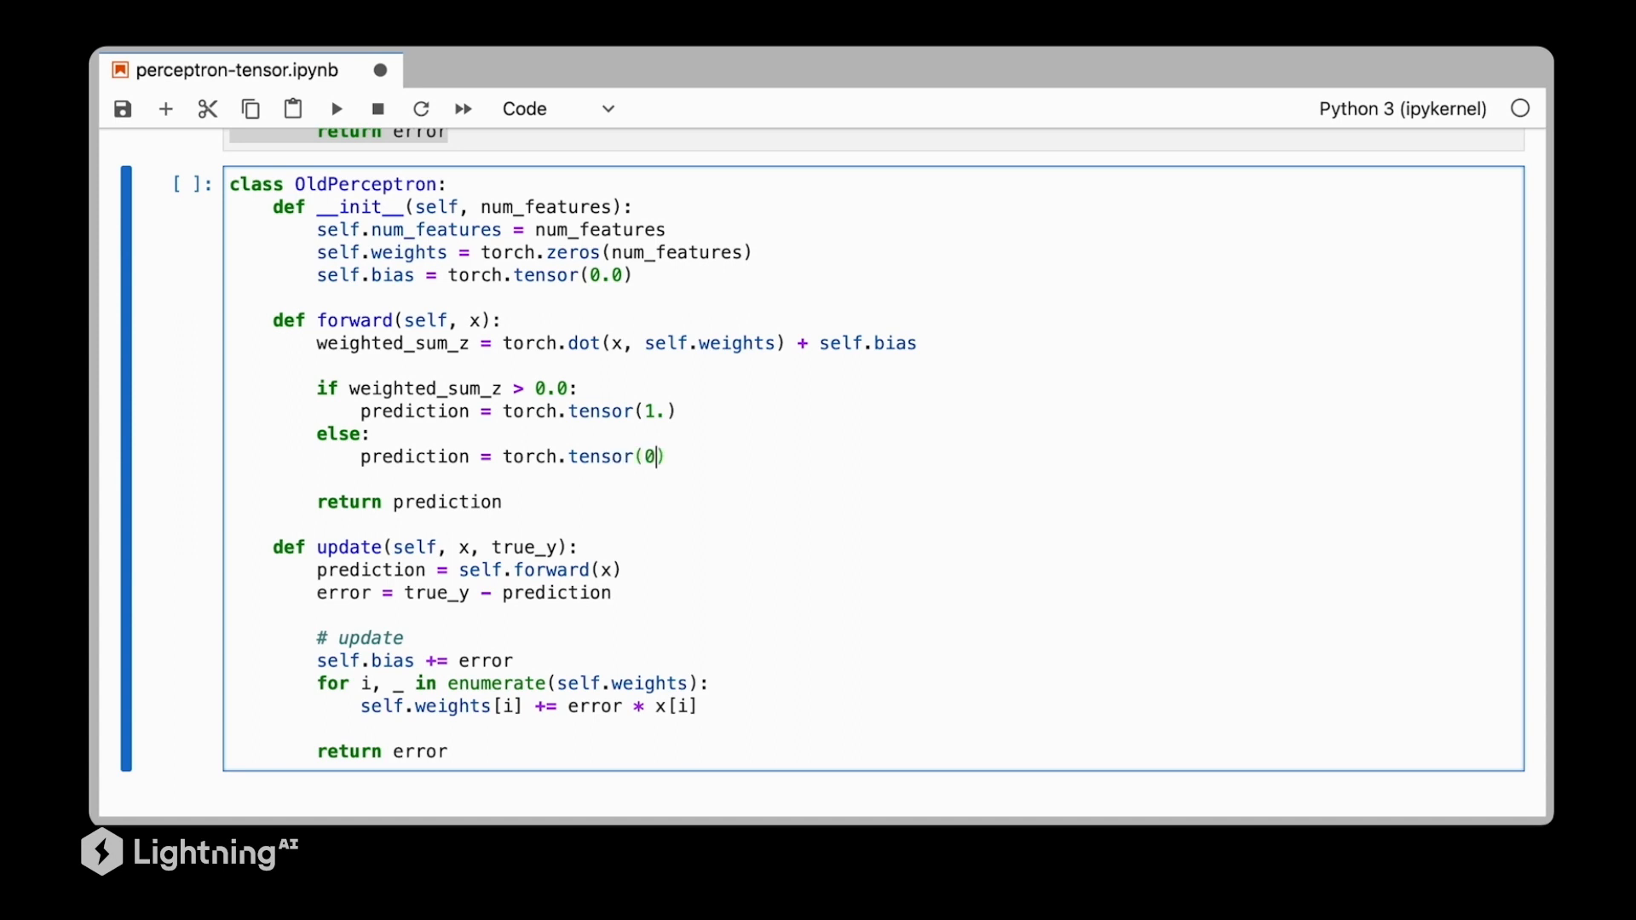
text(.)
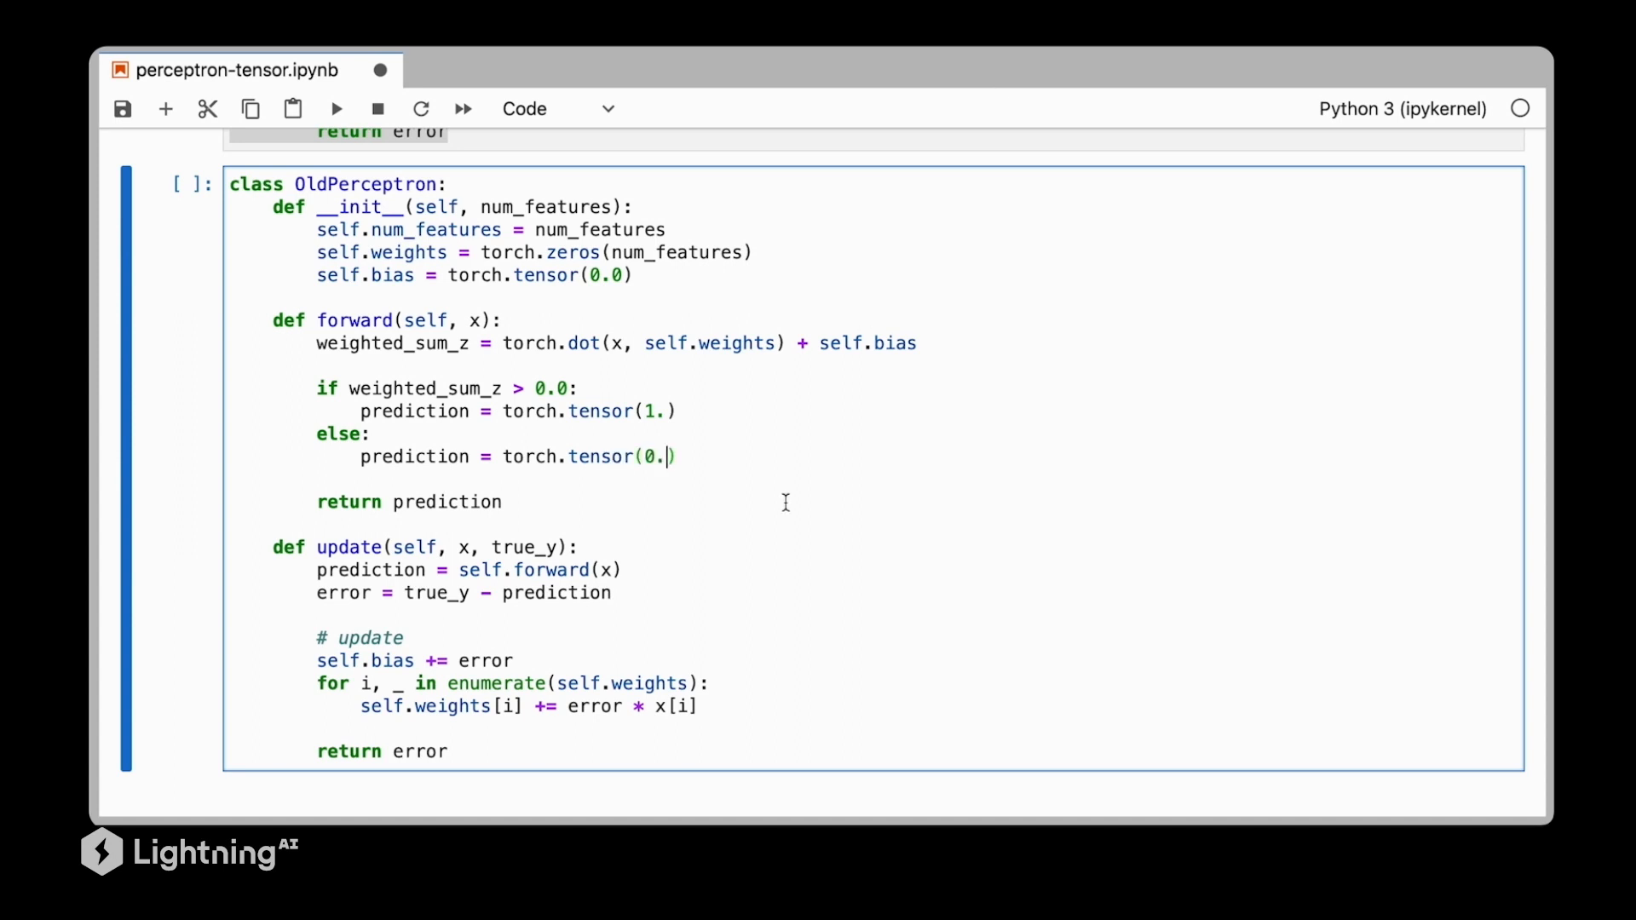
Replace the per-weight loop with the single update self.weights += error * x
scroll(down, 3)
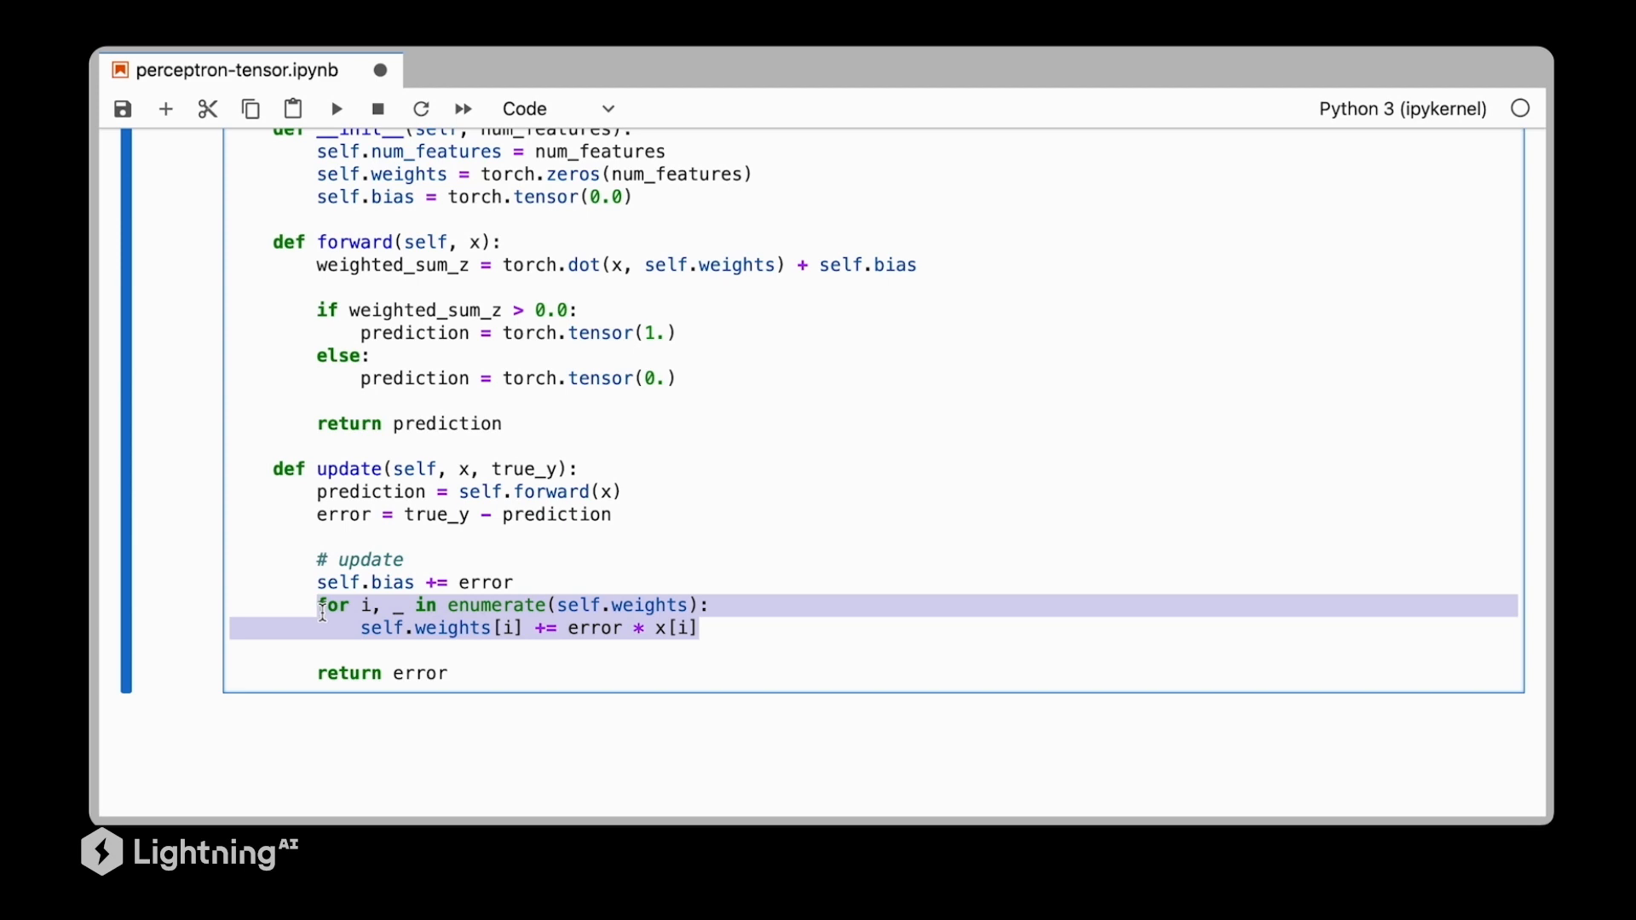
text(self.weigh)
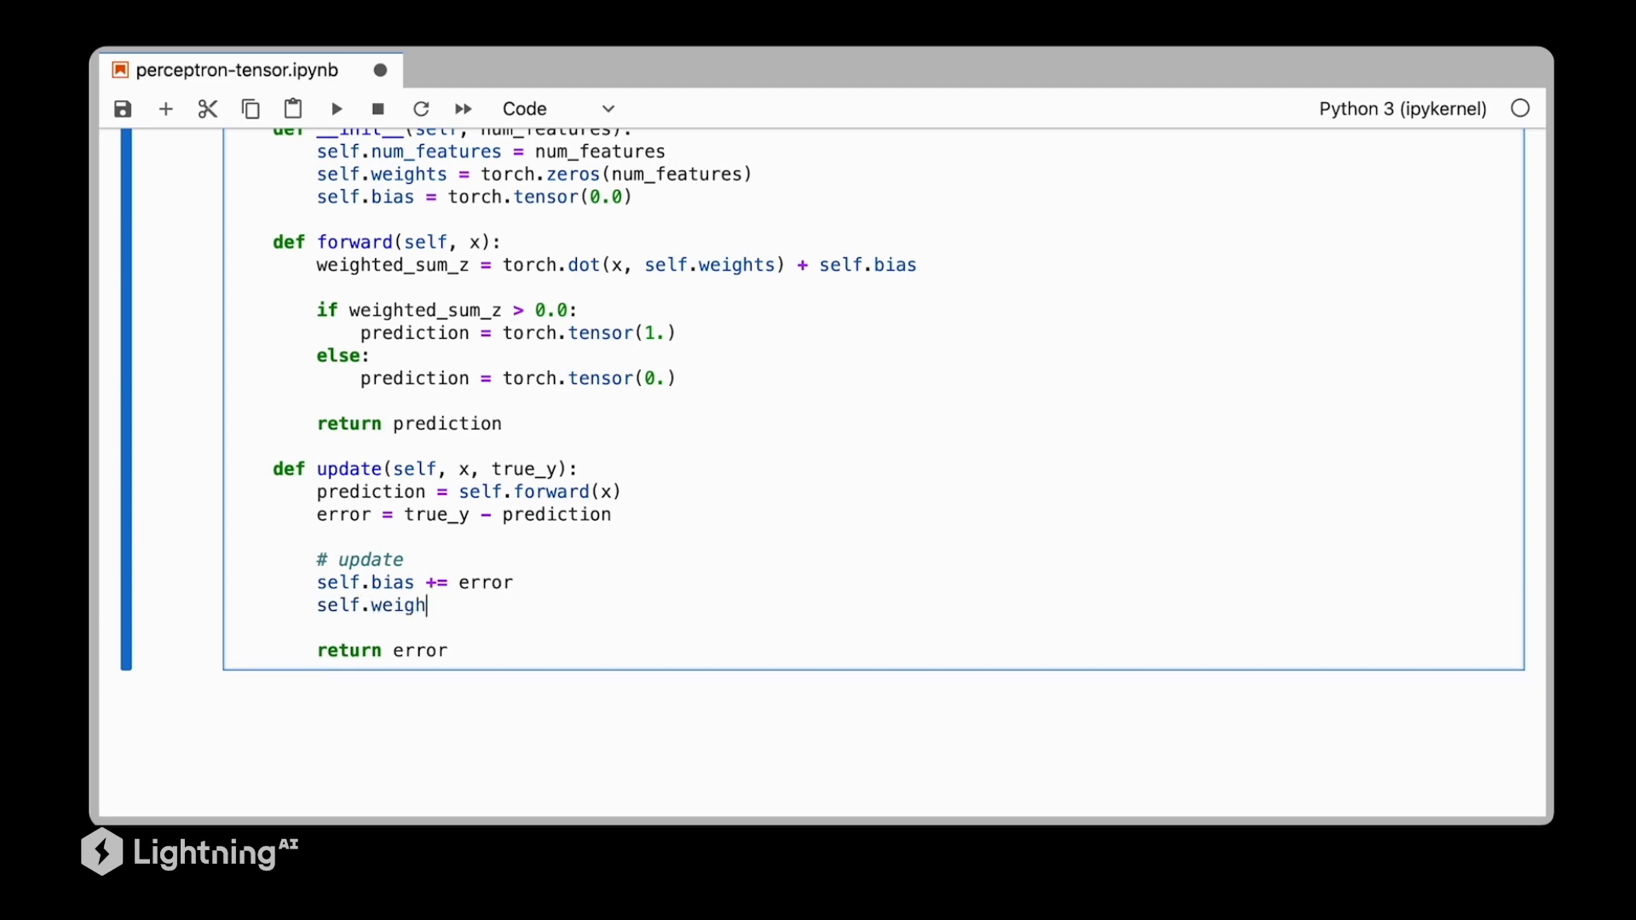
text(ts +)
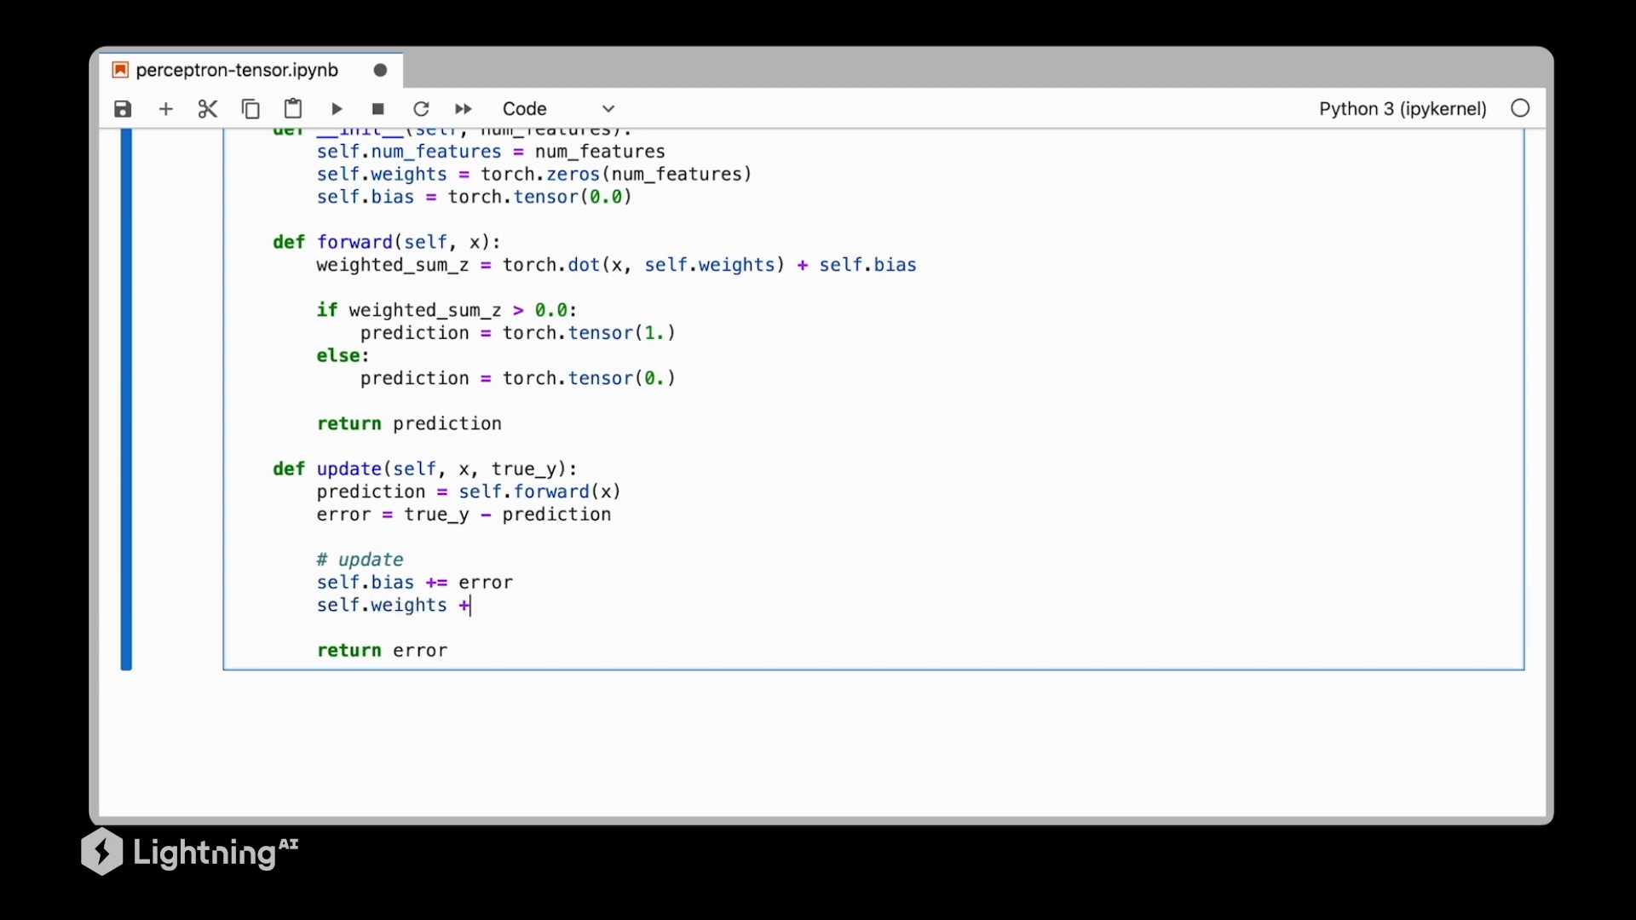
text(= er)
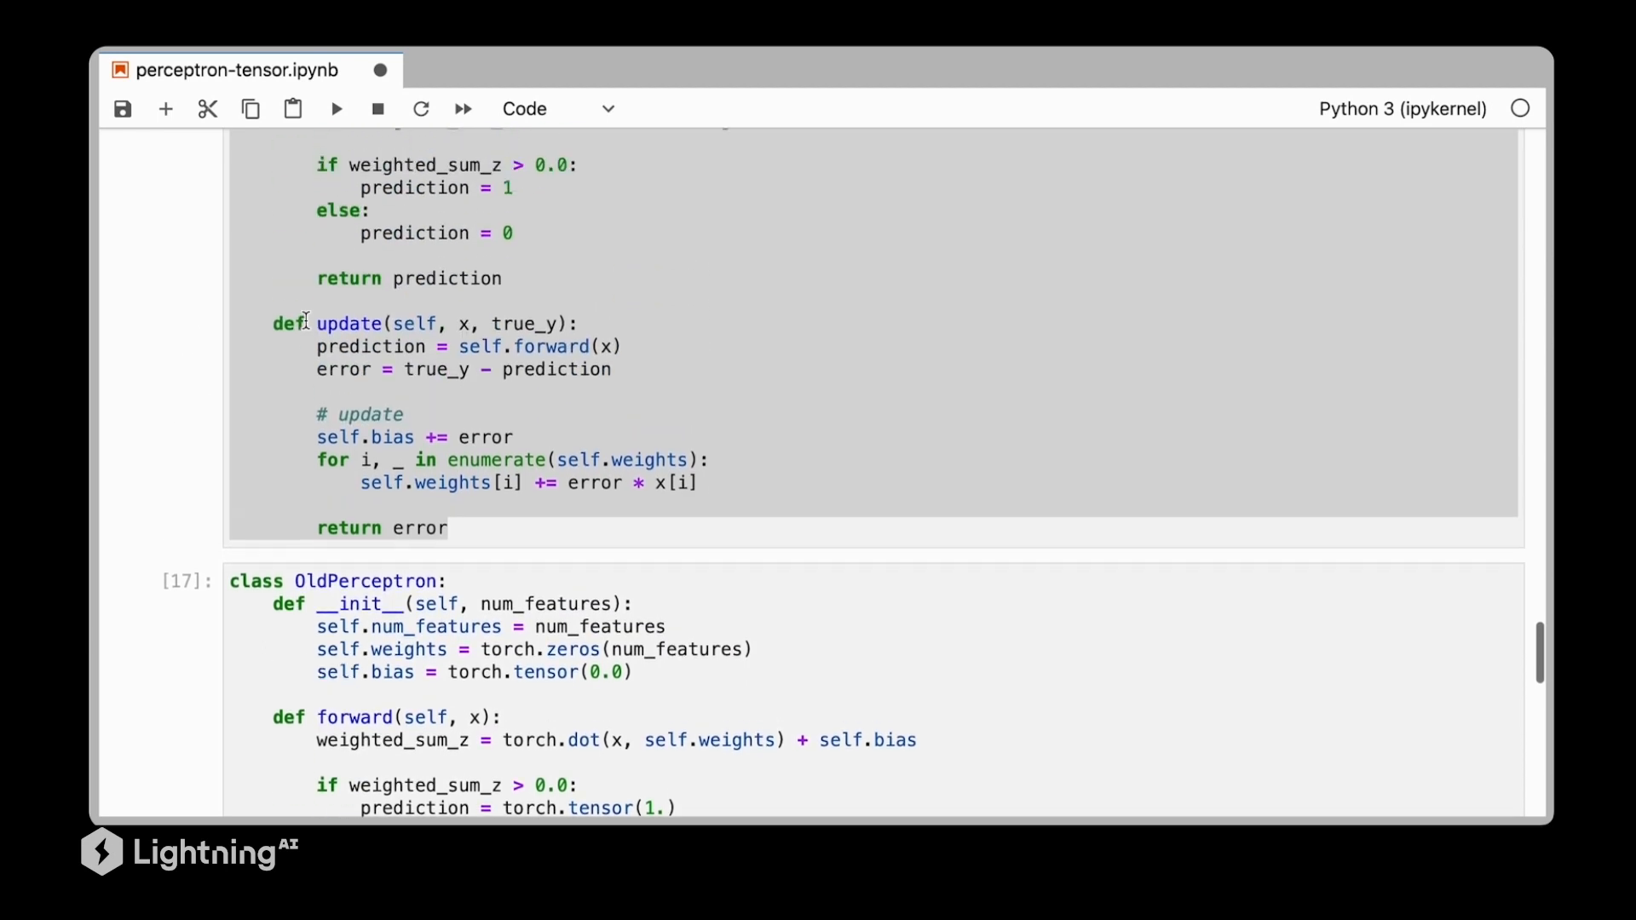
Rename the class to Perceptron, write bias as 0., and rerun to 100.0% accuracy and the plot
scroll(down, 3)
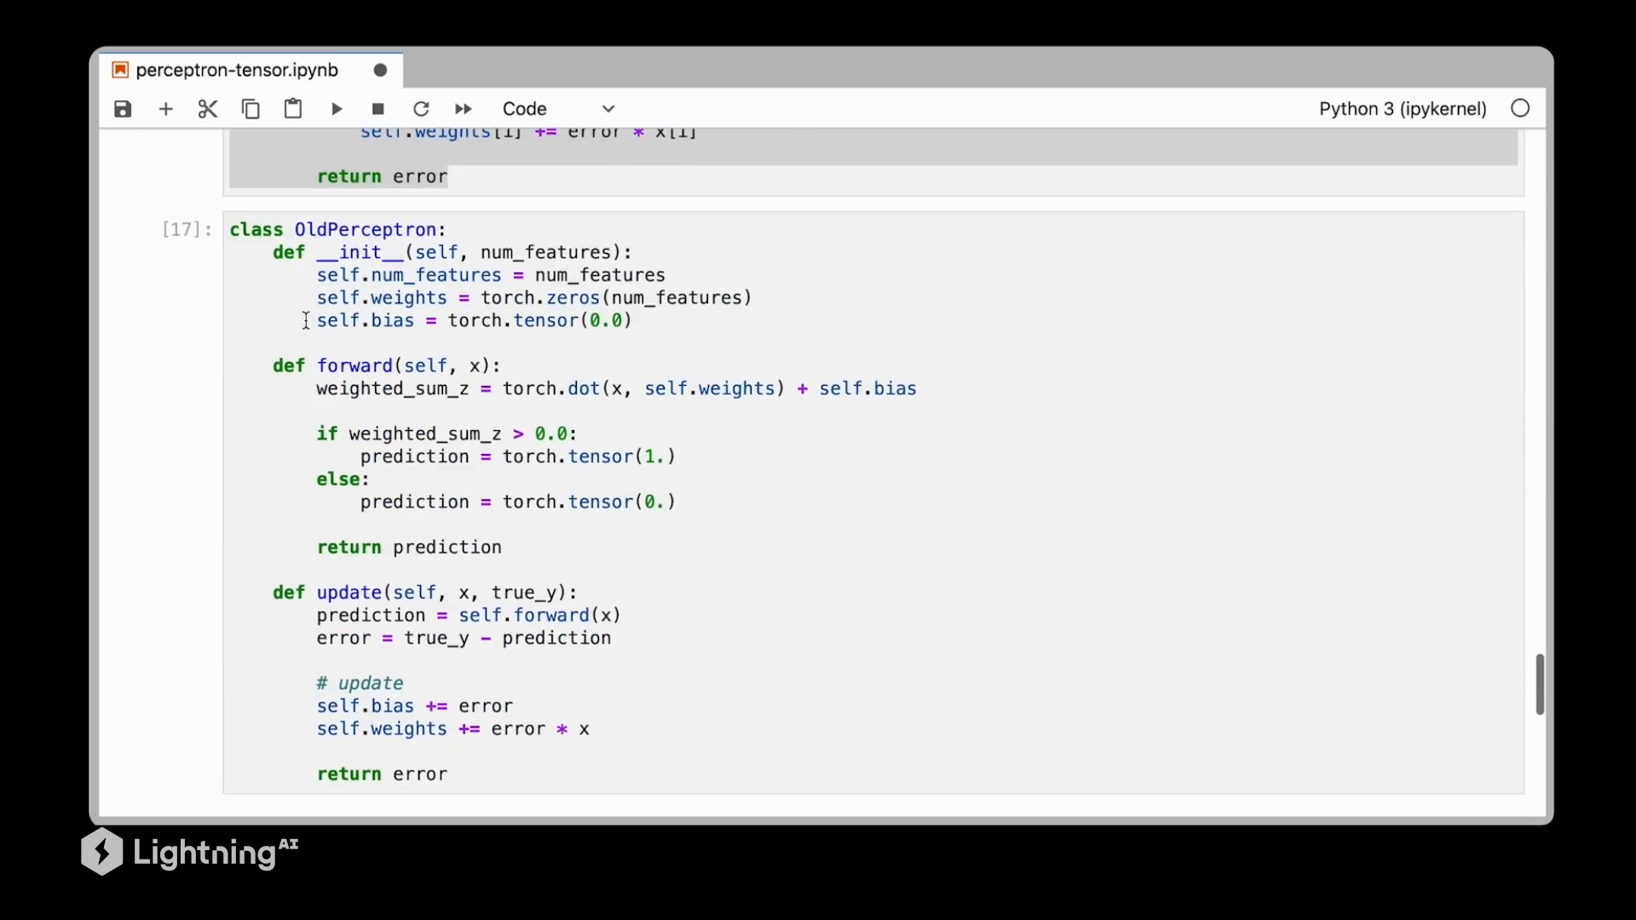
click(329, 223)
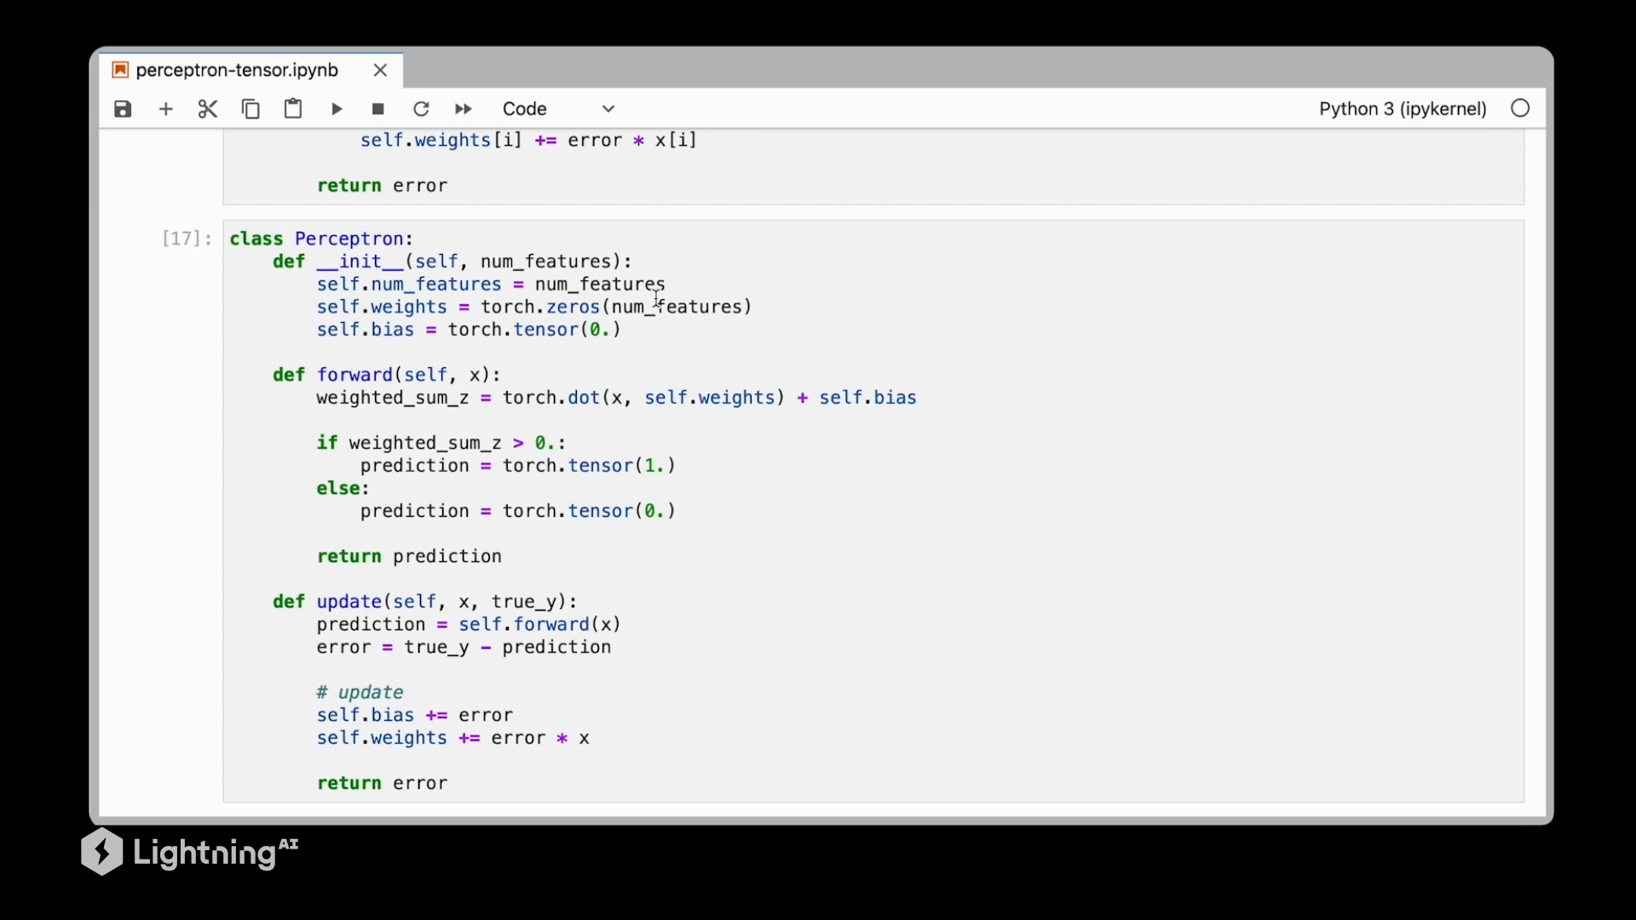
click(625, 329)
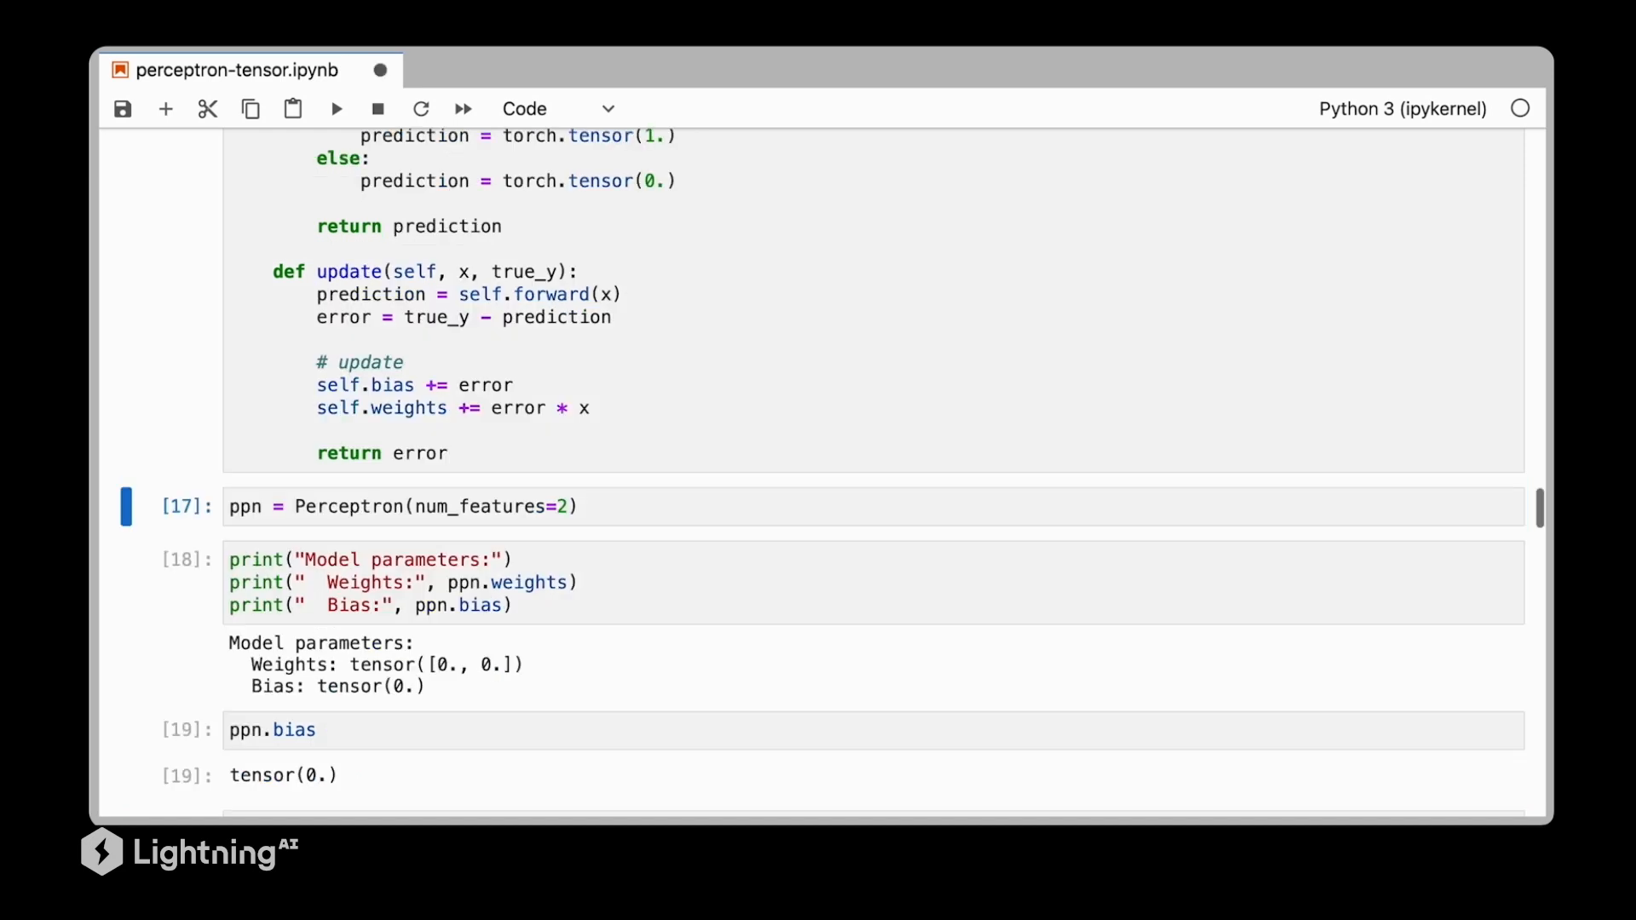
scroll(down, 3)
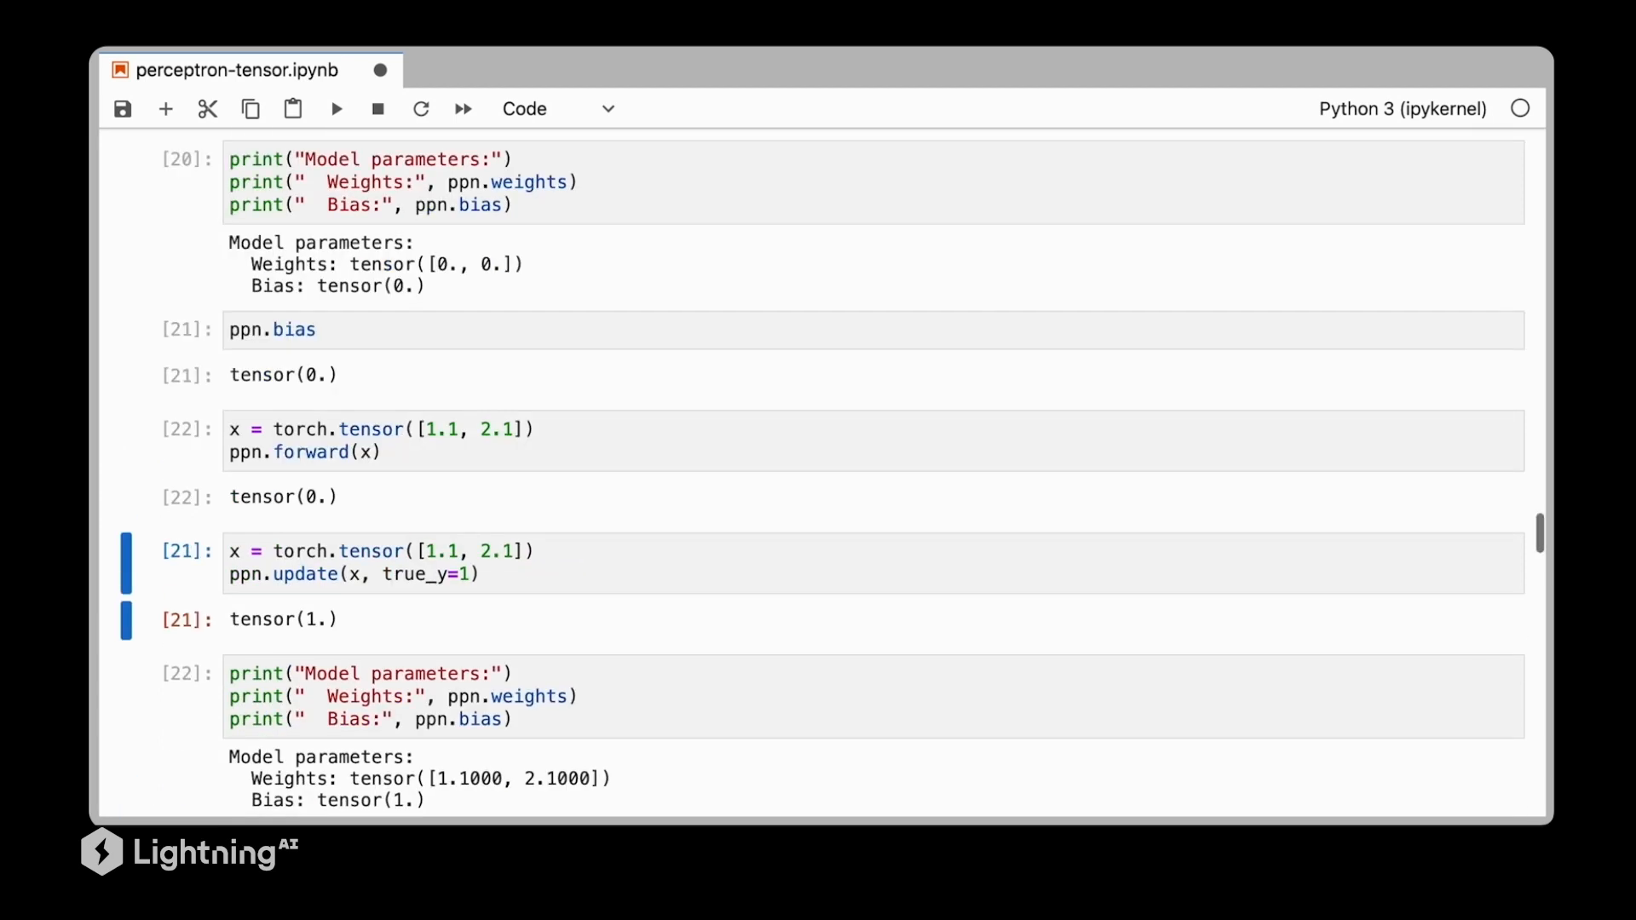
scroll(down, 3)
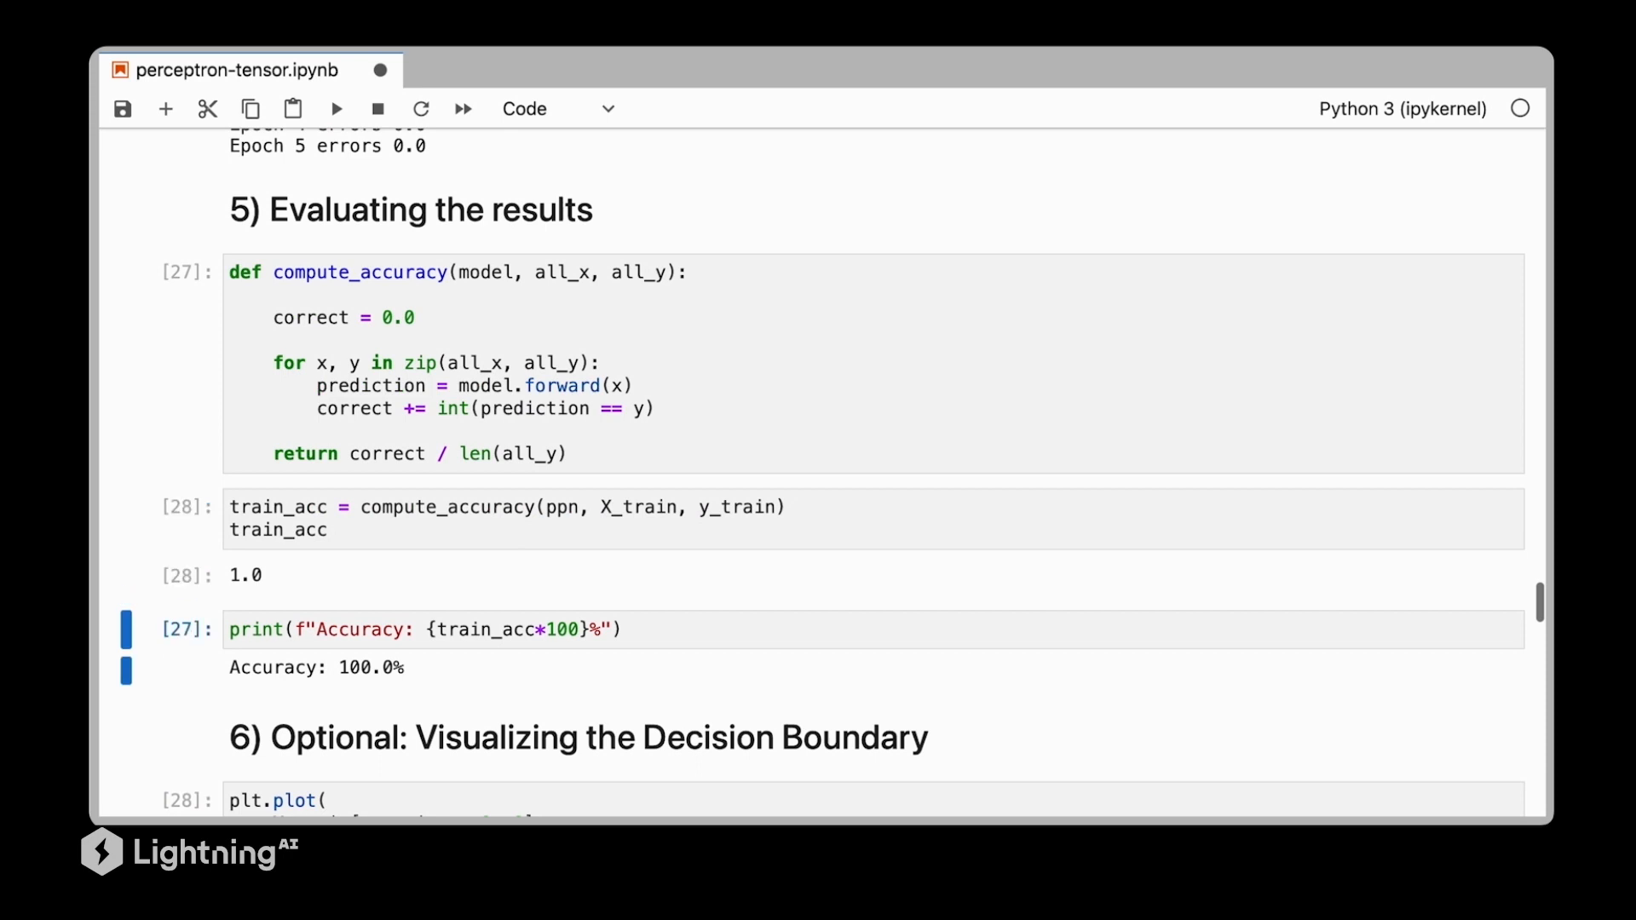
scroll(down, 3)
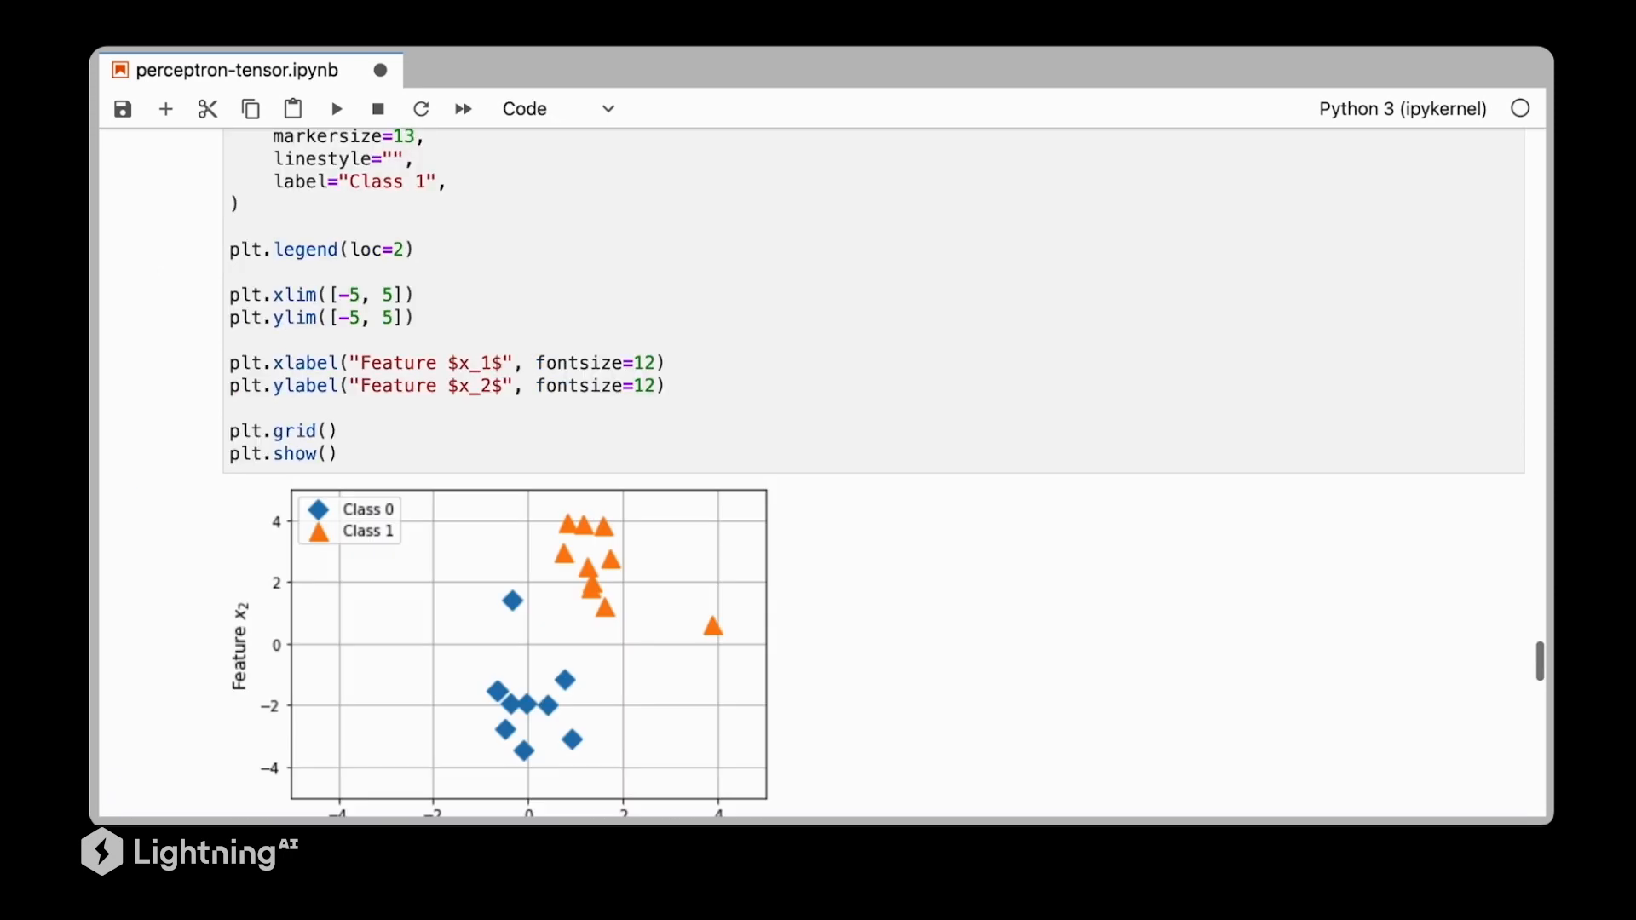